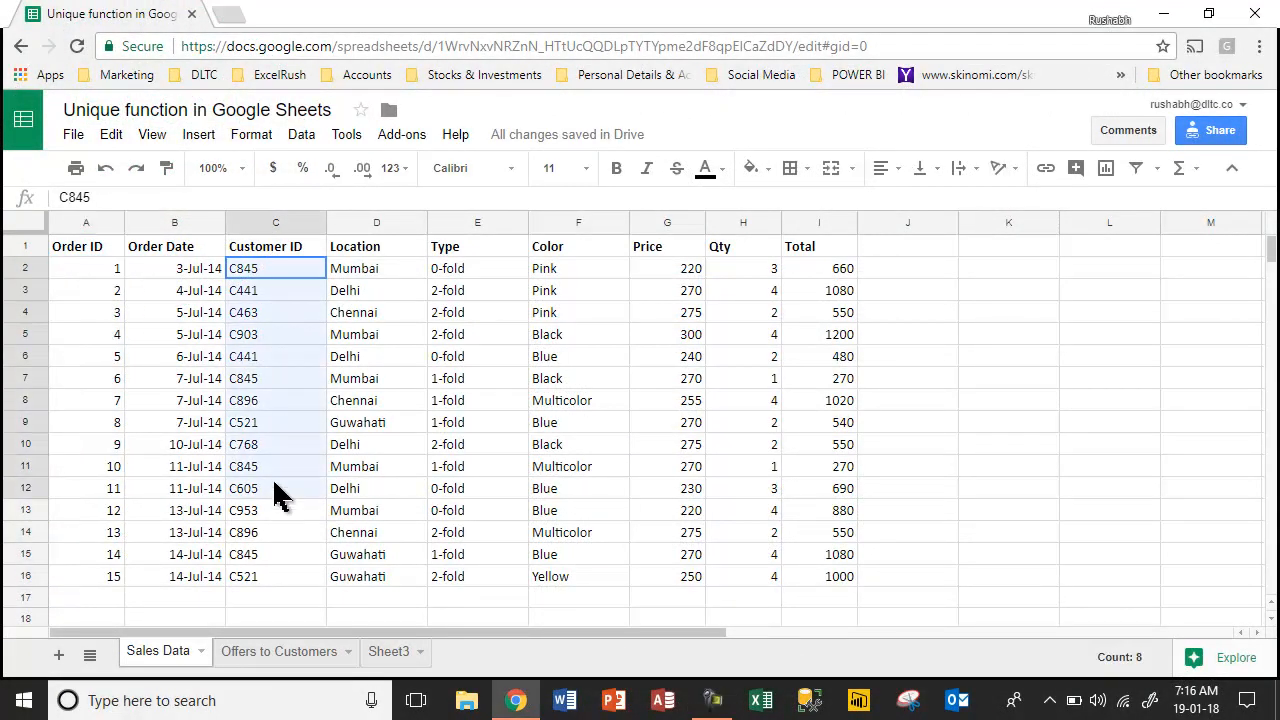
Inspect the customer IDs and the Total column on the Sales Data sheet
left_click_drag(275, 268, 275, 576)
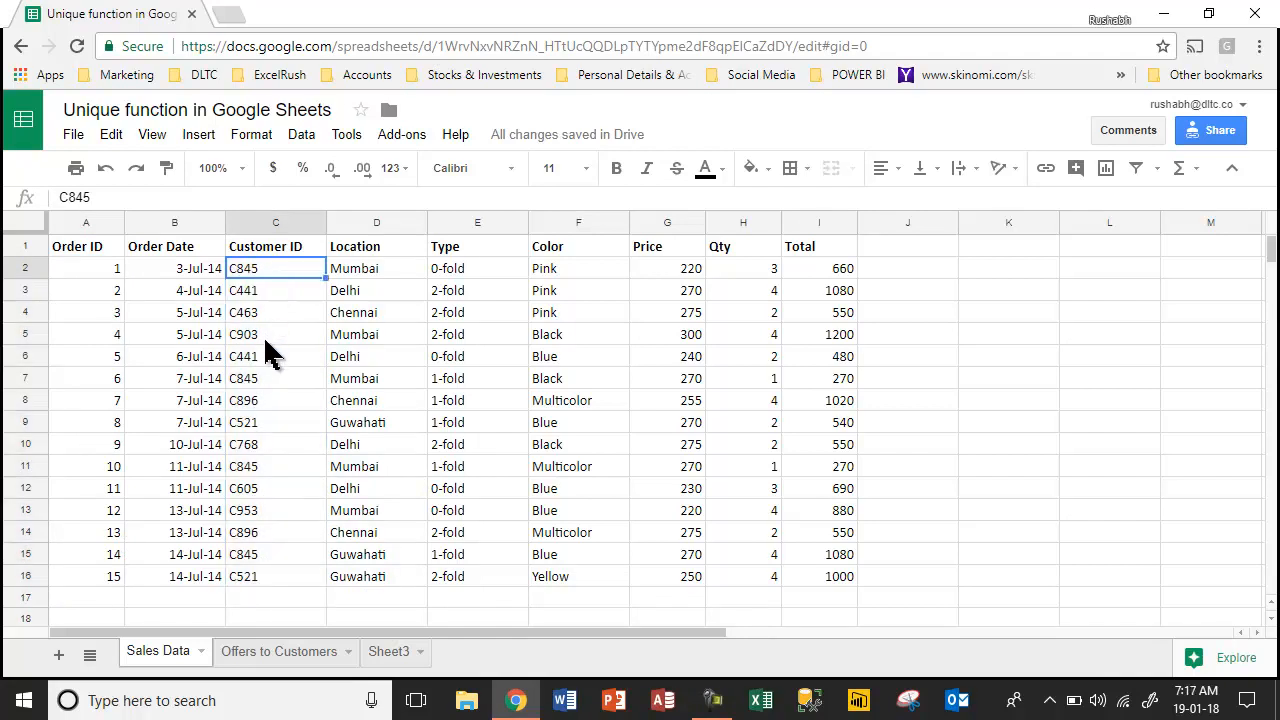
left_click(275, 554)
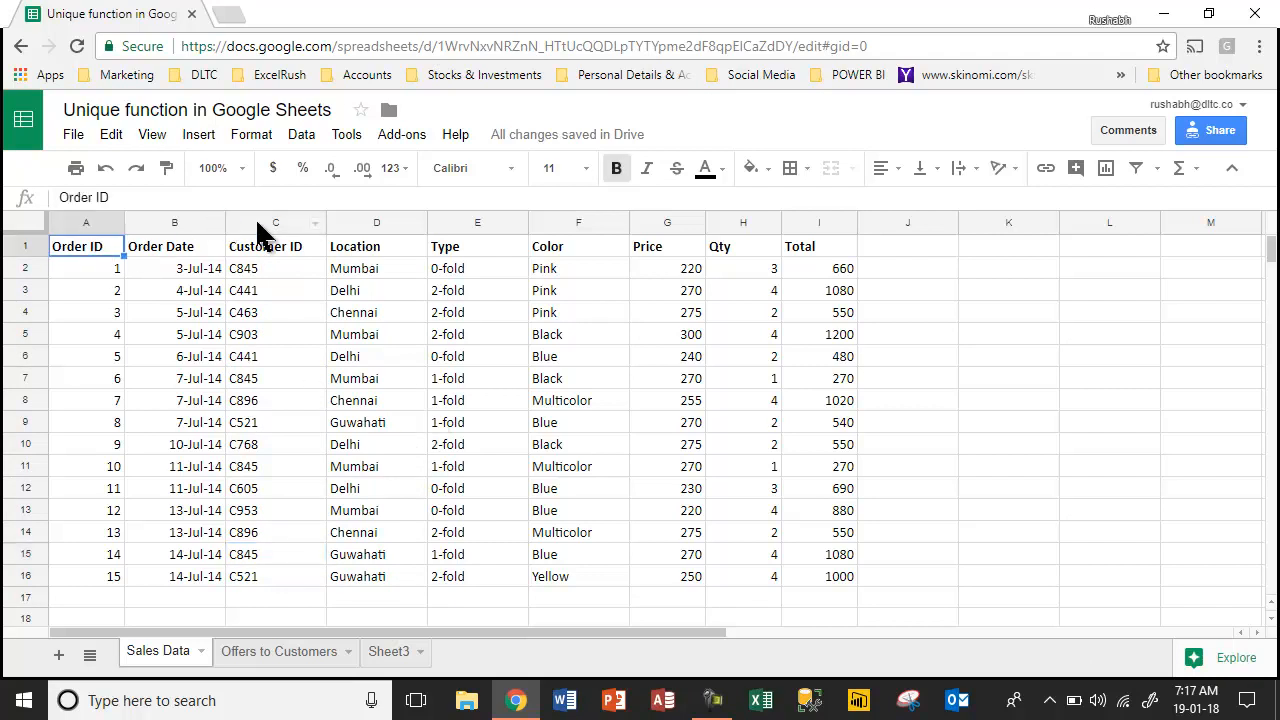
left_click(275, 222)
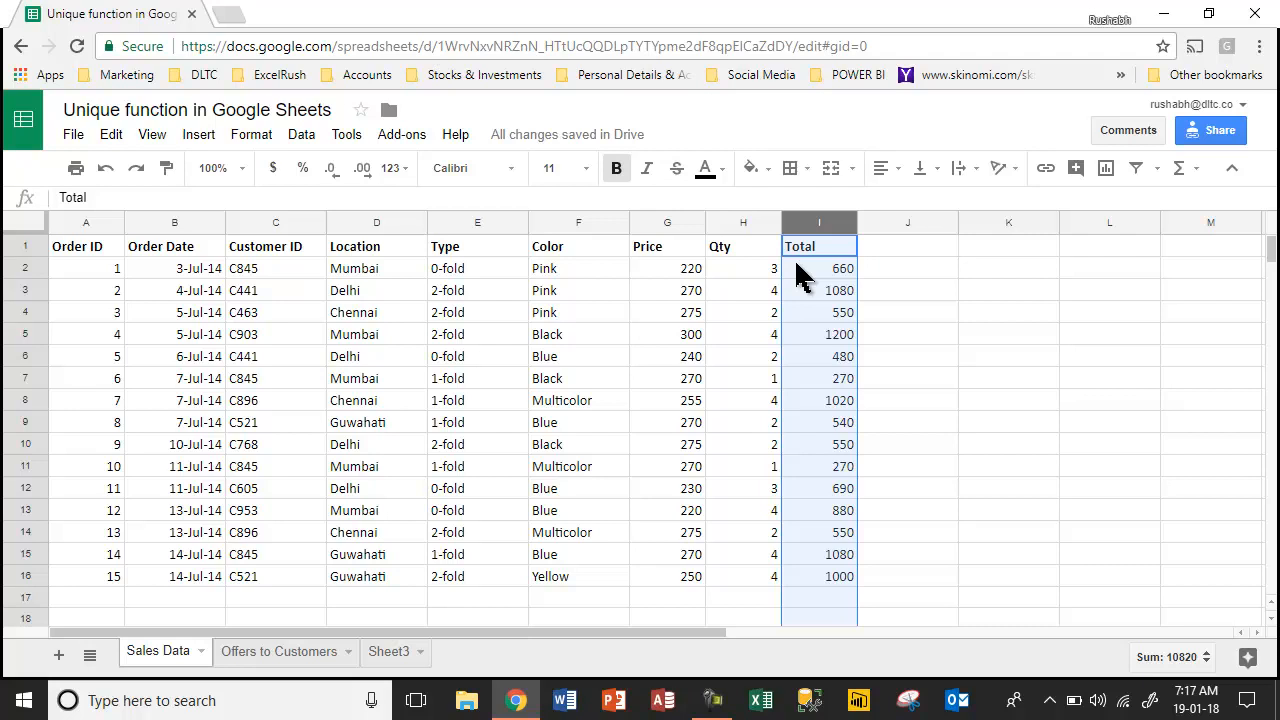
Enter =UNIQUE('Sales Data'!C:C) in A1 of the Offers to Customers sheet
left_click(282, 652)
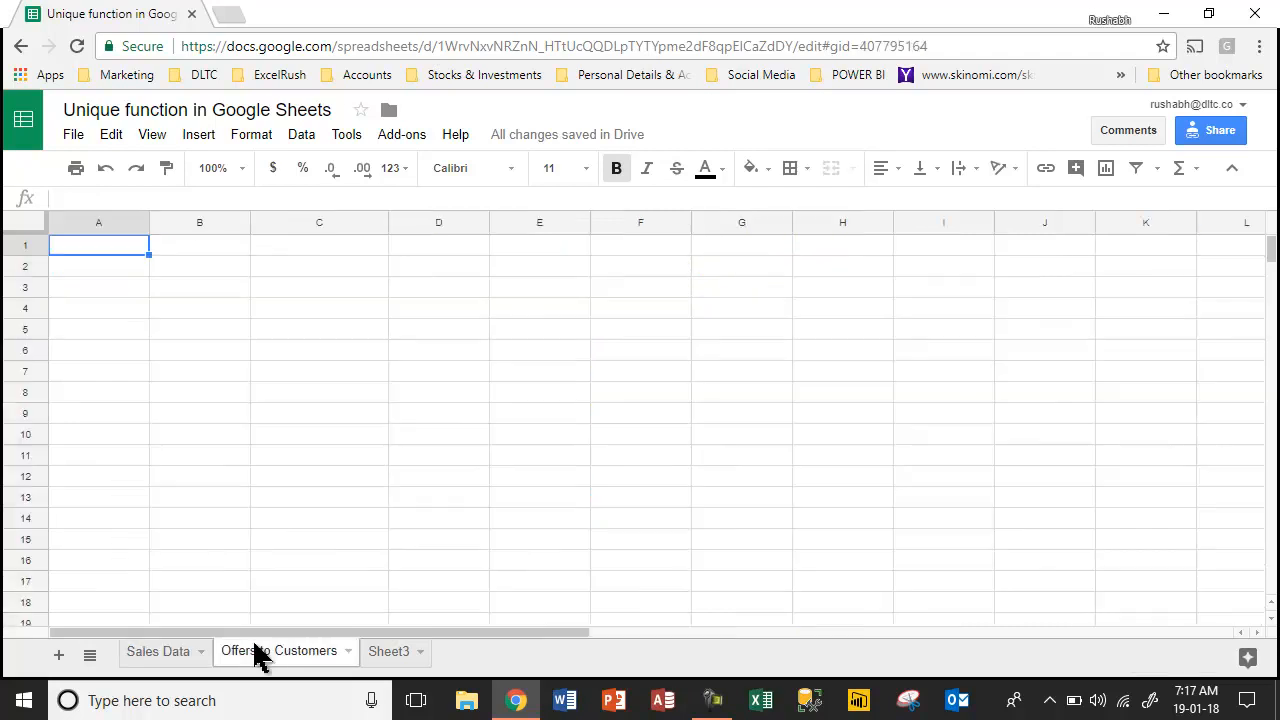
type("=uni")
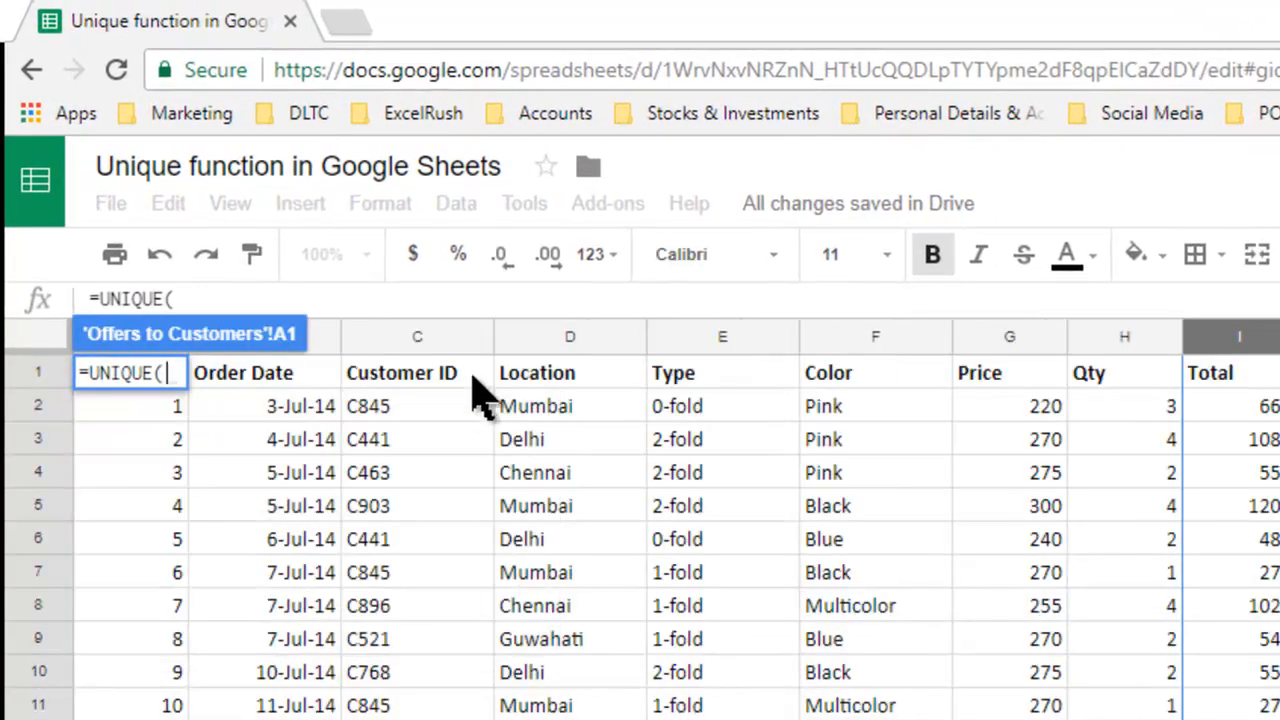
left_click(417, 336)
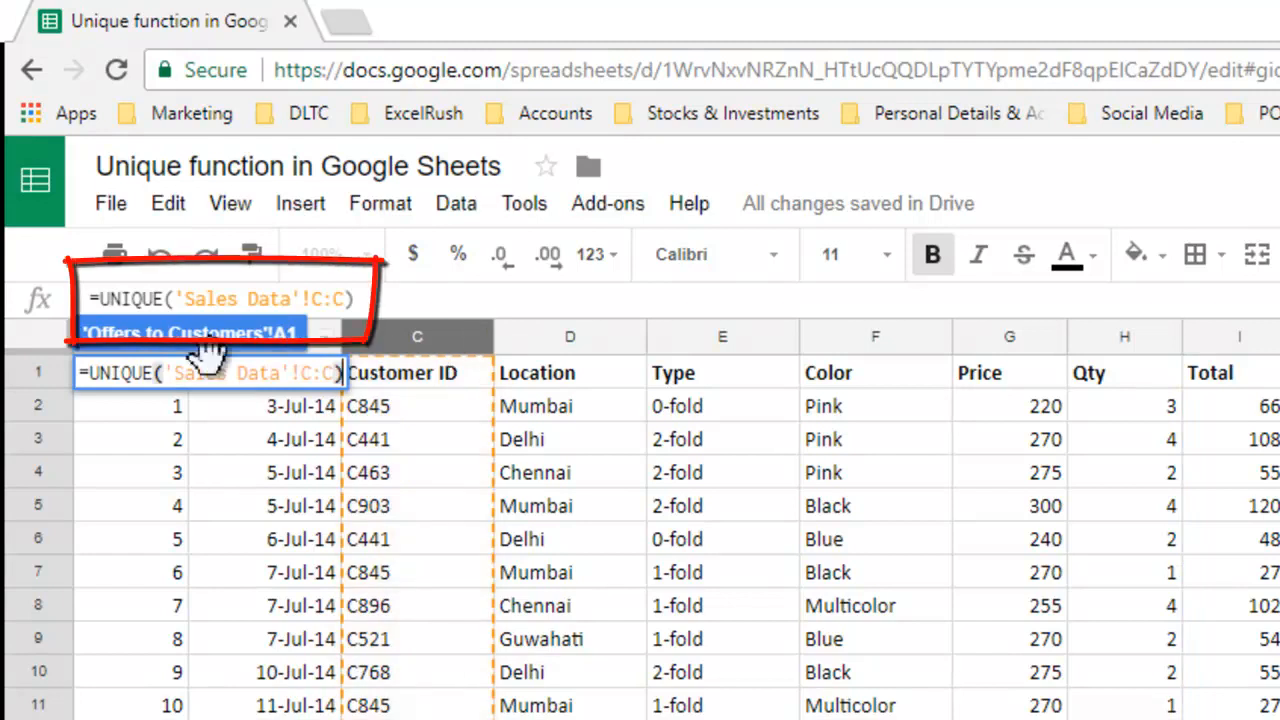
mouse_move(590, 350)
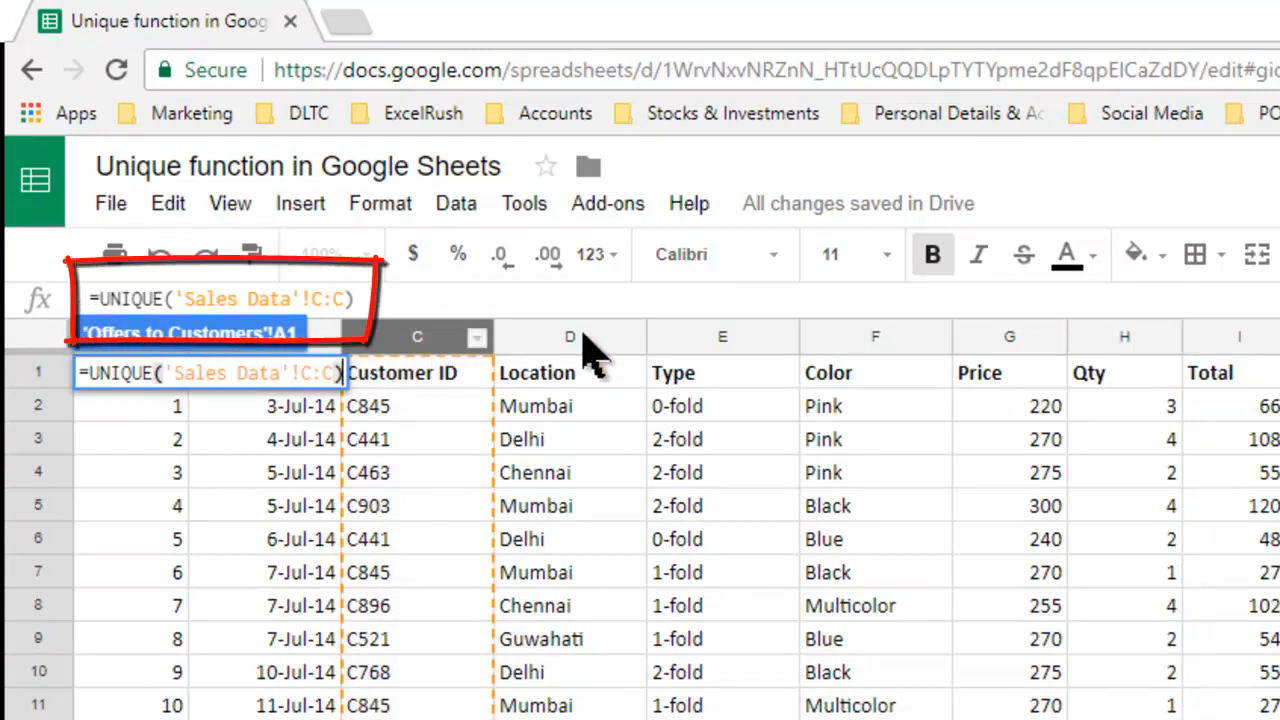
key("Enter")
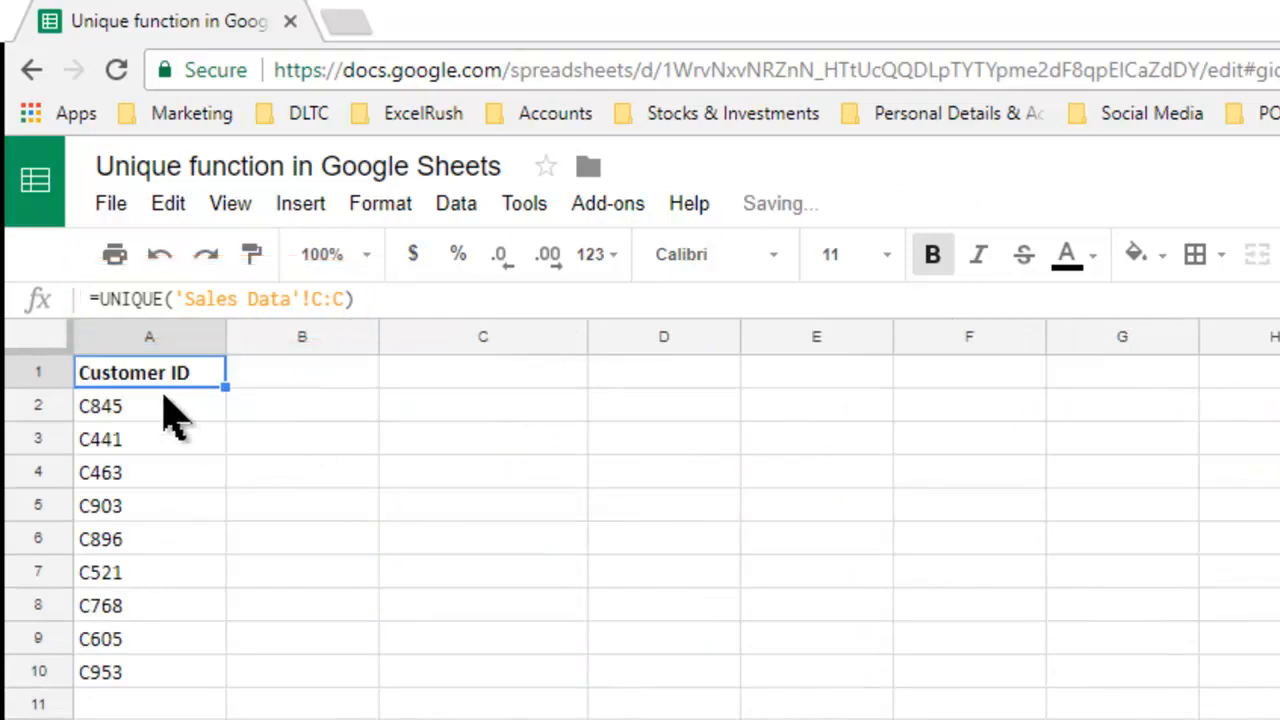
left_click(302, 372)
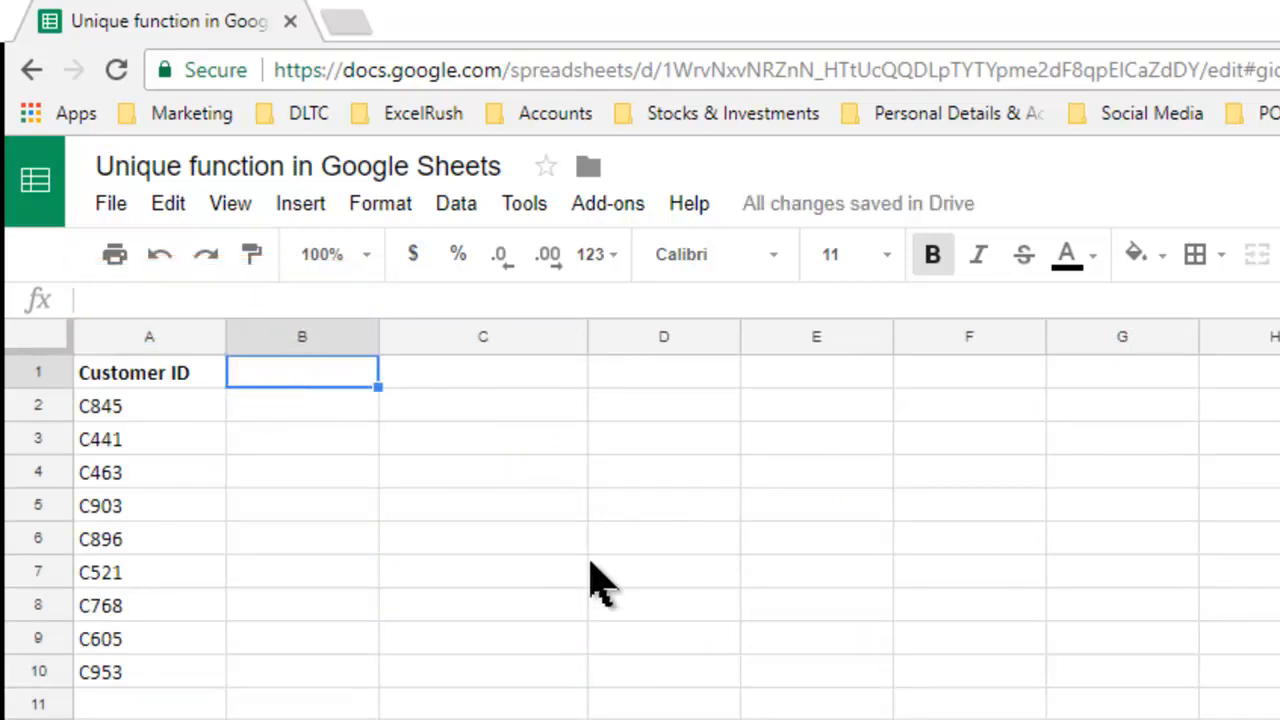
Add a Total Sales header and enter =SUMIFS('Sales Data'!I:I,'Sales Data'!C:C,A2) in B2
type("Total Sales")
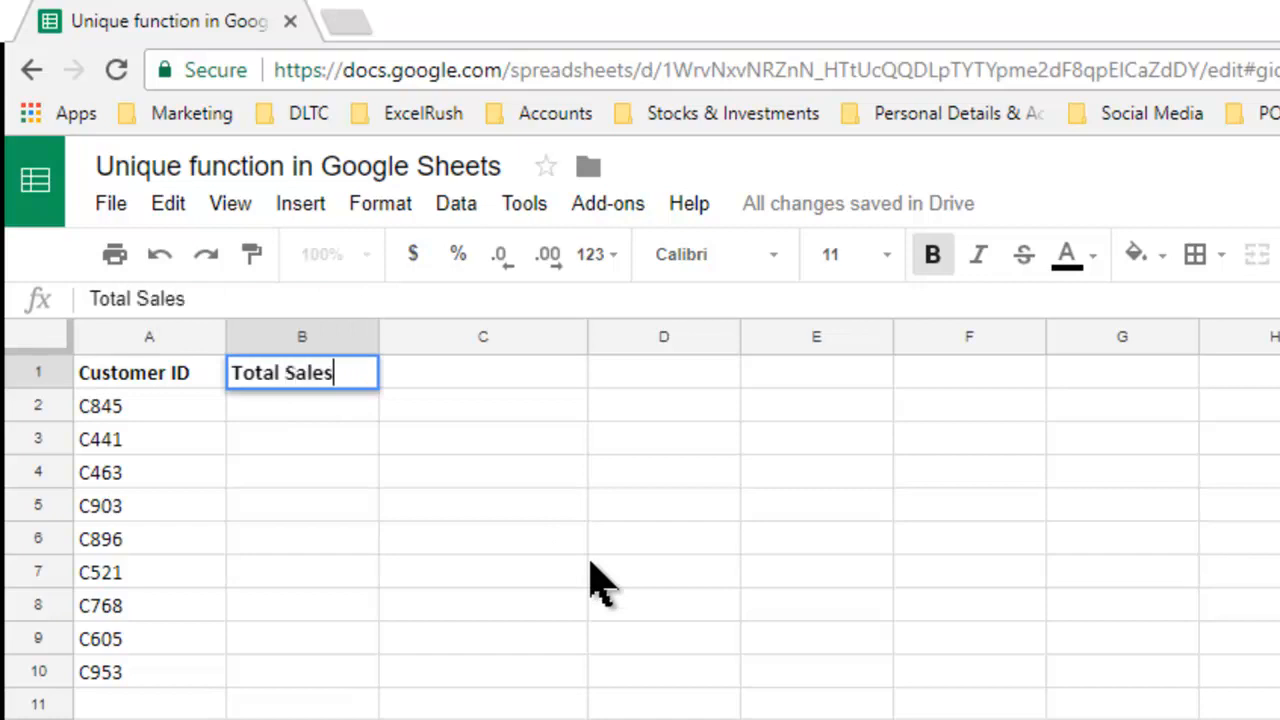
type("=SUMIFS('Sales Data'!I:I")
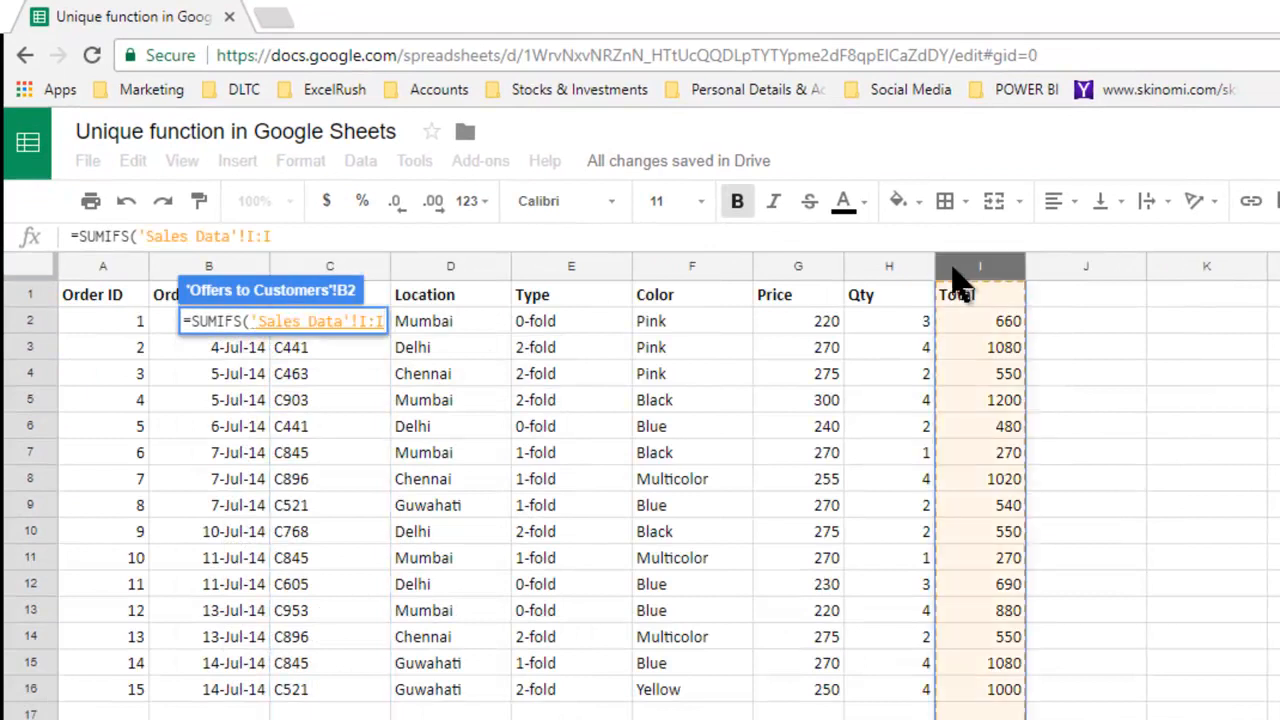
type(",")
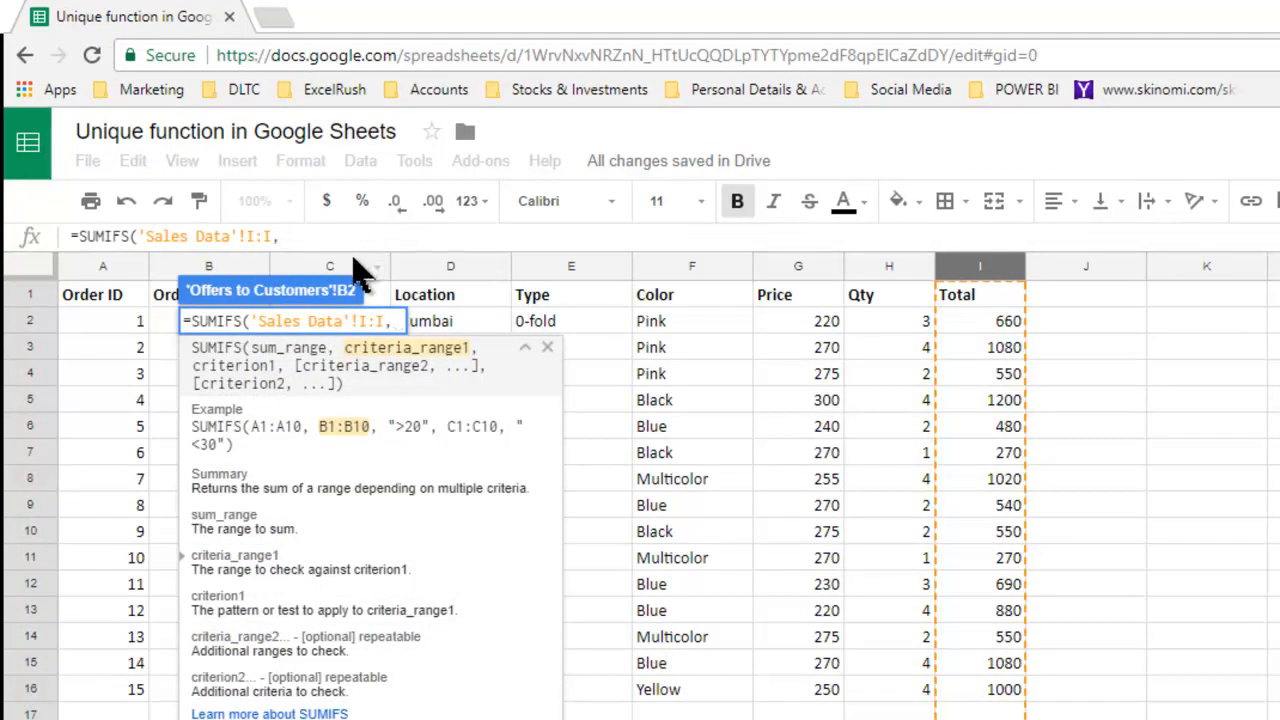
type("'Sales Data'!C:C,")
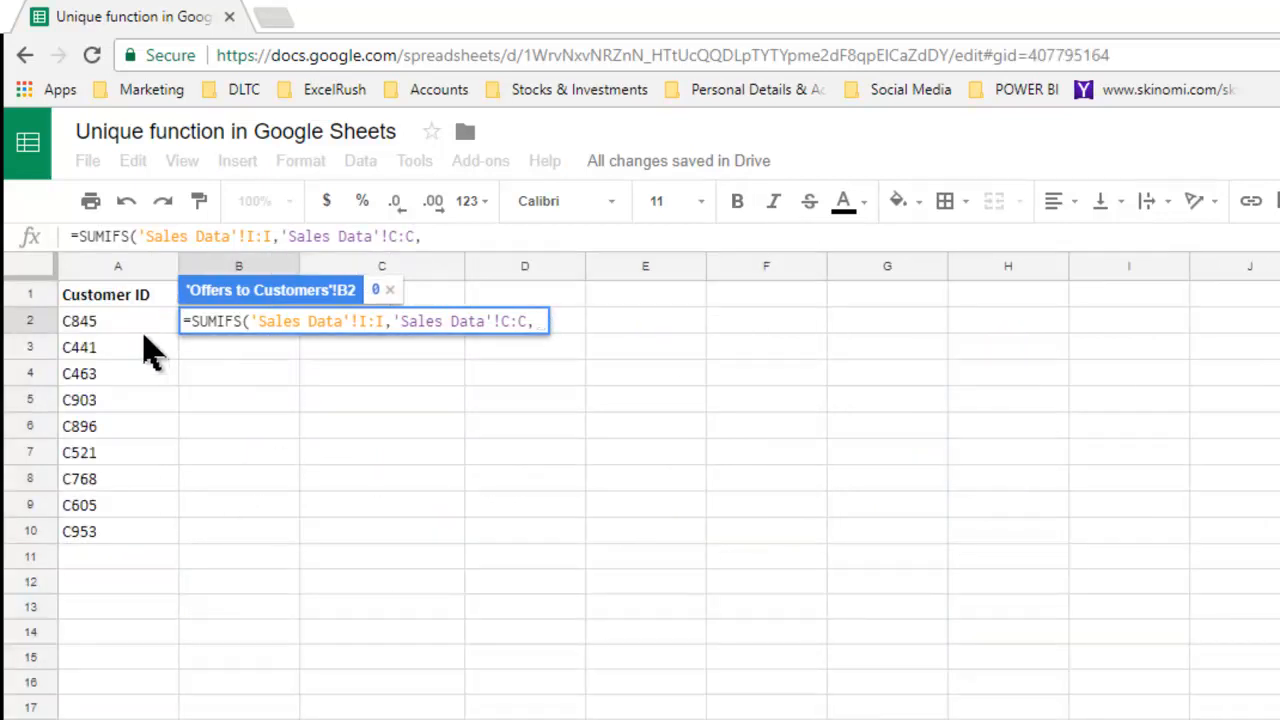
left_click(117, 320)
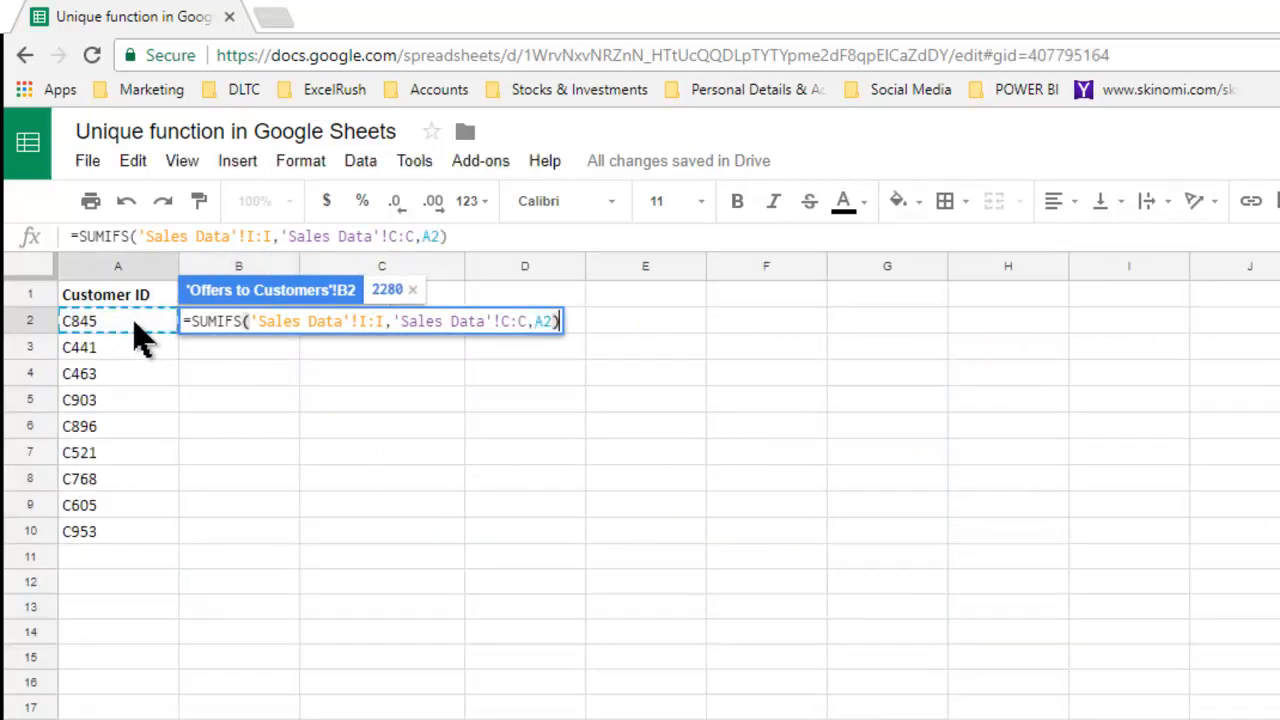
key("Enter")
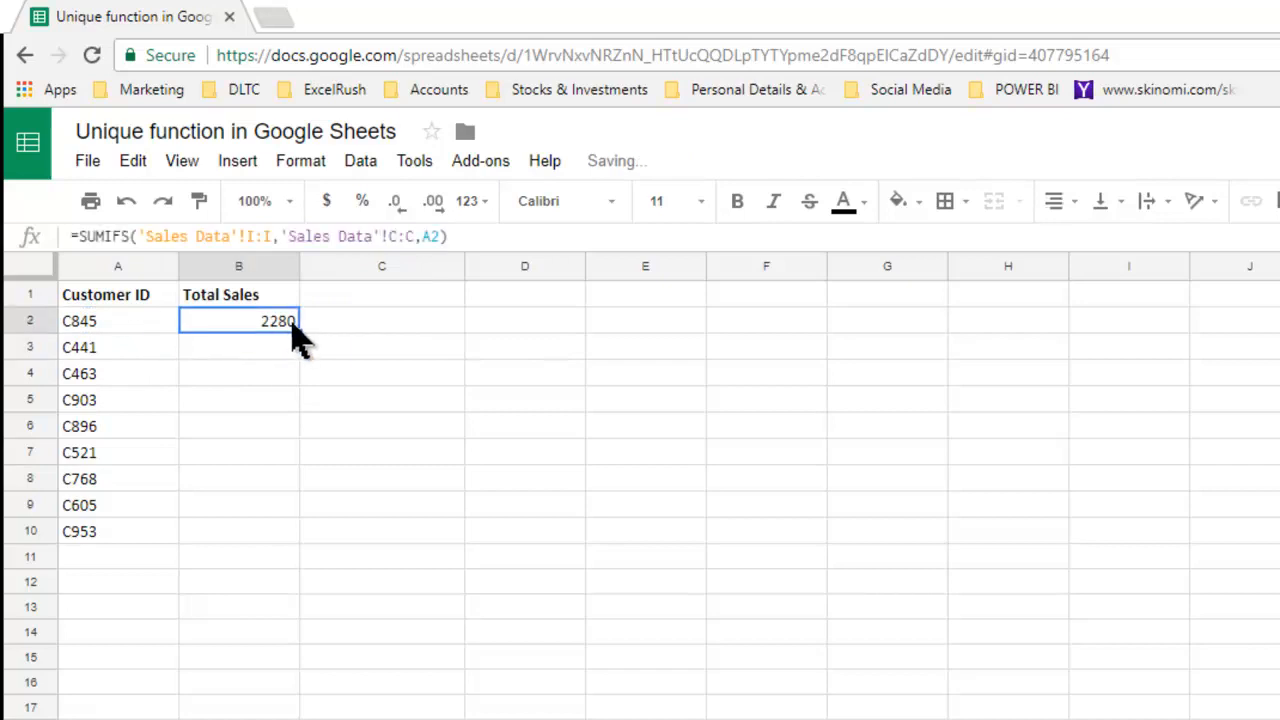
Fill the SUMIFS formula down to B10 and check the last total
left_click_drag(297, 331, 287, 531)
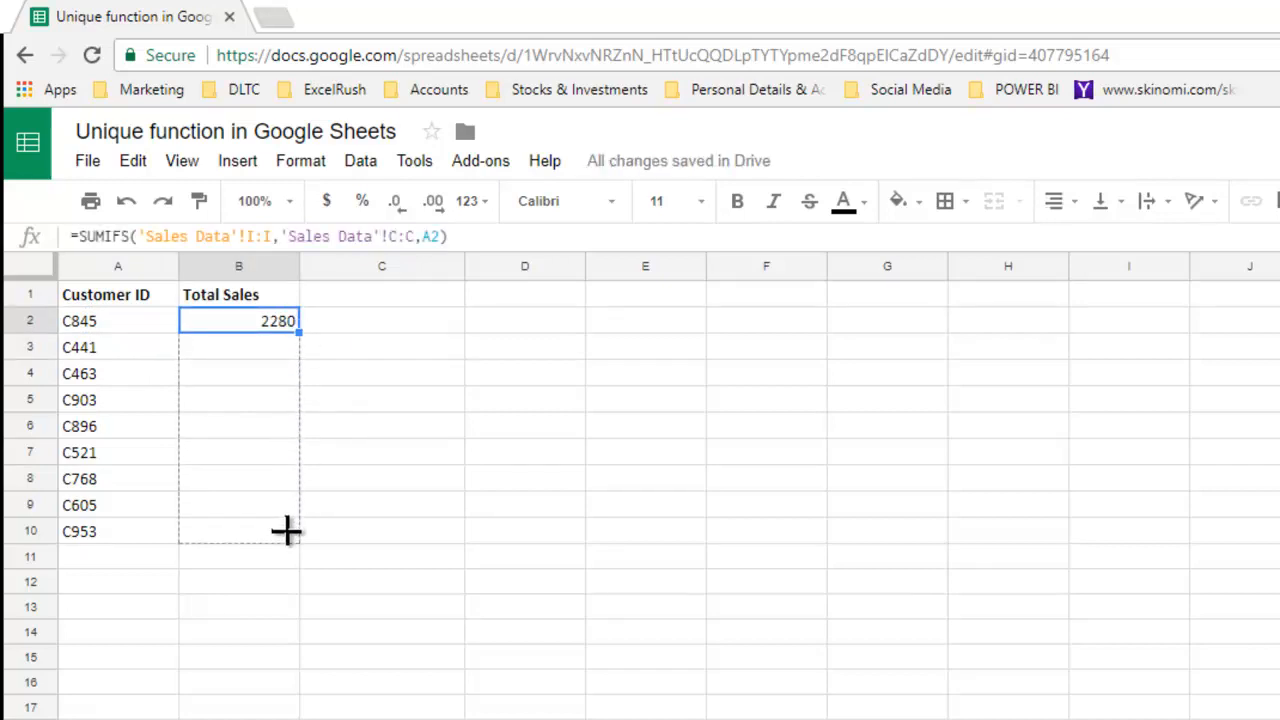
left_click_drag(288, 321, 280, 531)
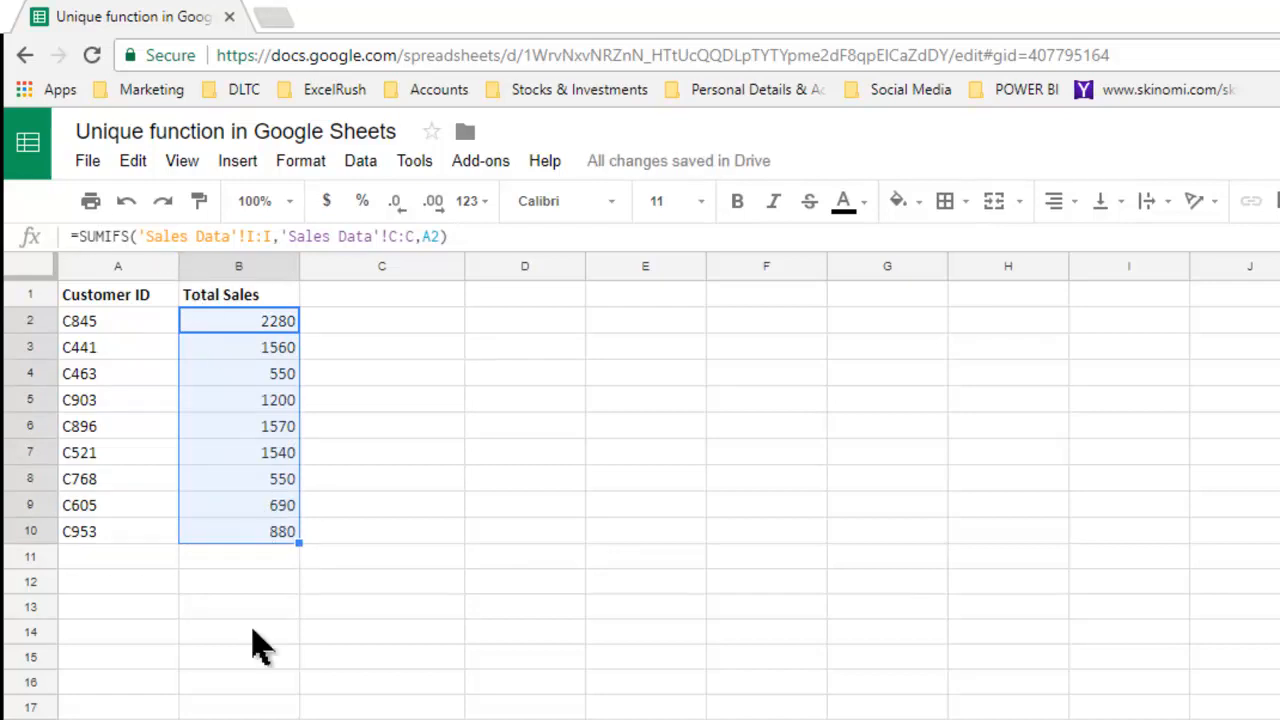
left_click(238, 531)
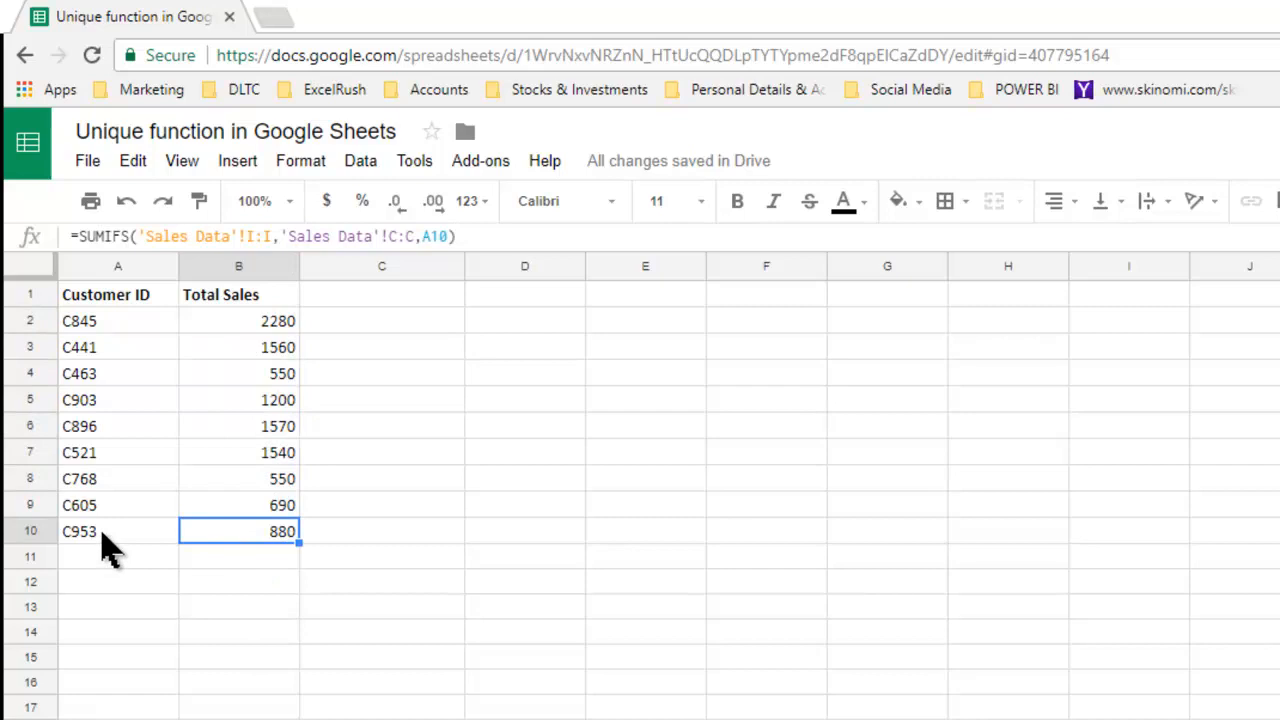
mouse_move(105, 546)
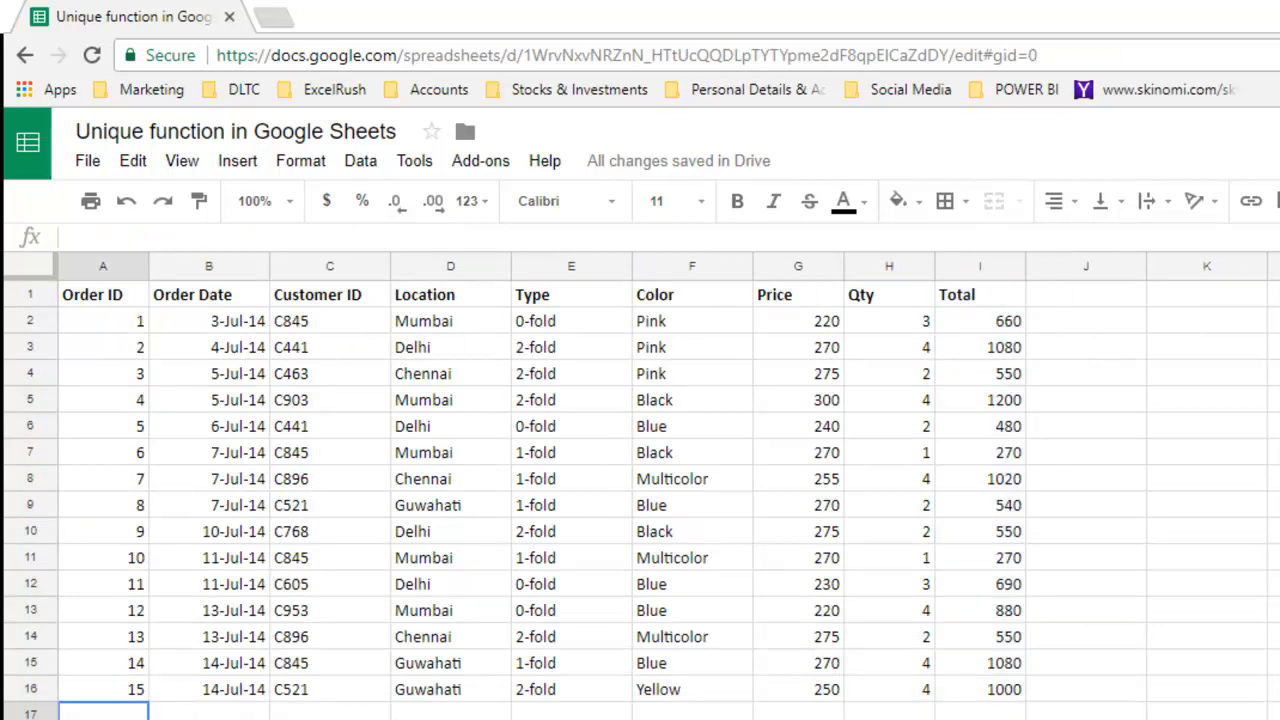
Review the new C999 orders on Sheet3 and the Sales Data customer column
left_click(415, 701)
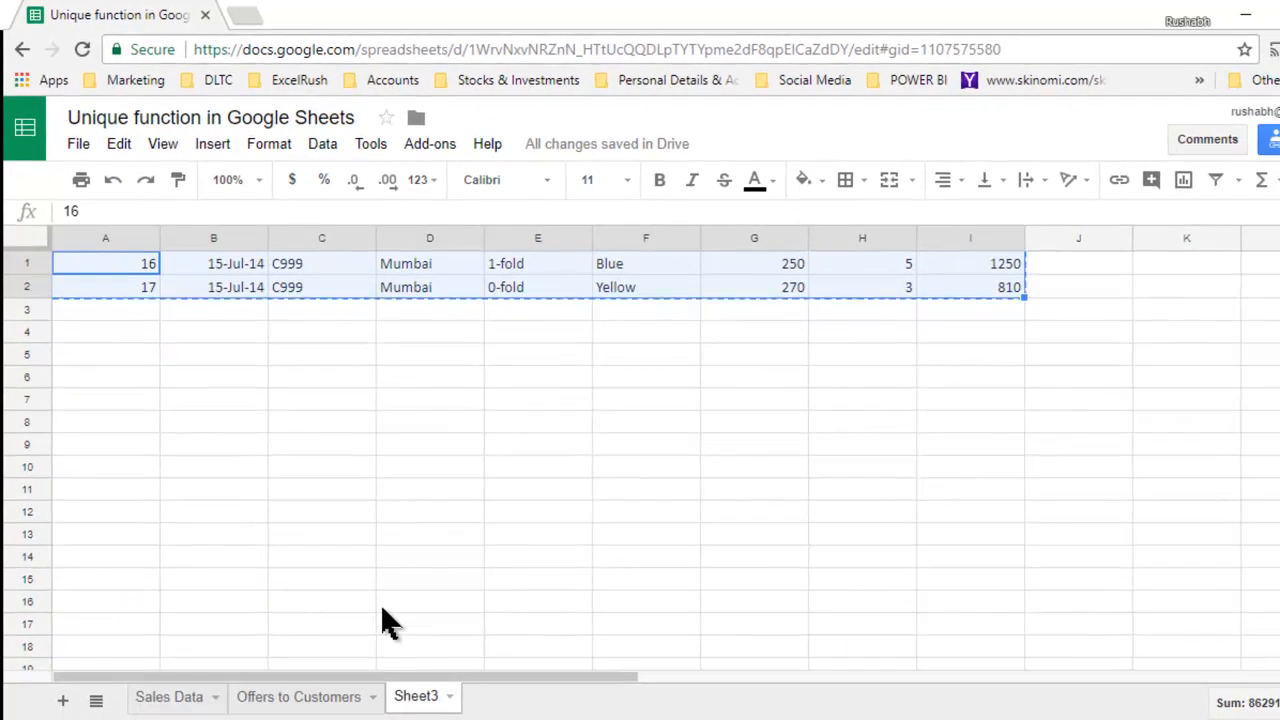
left_click(170, 697)
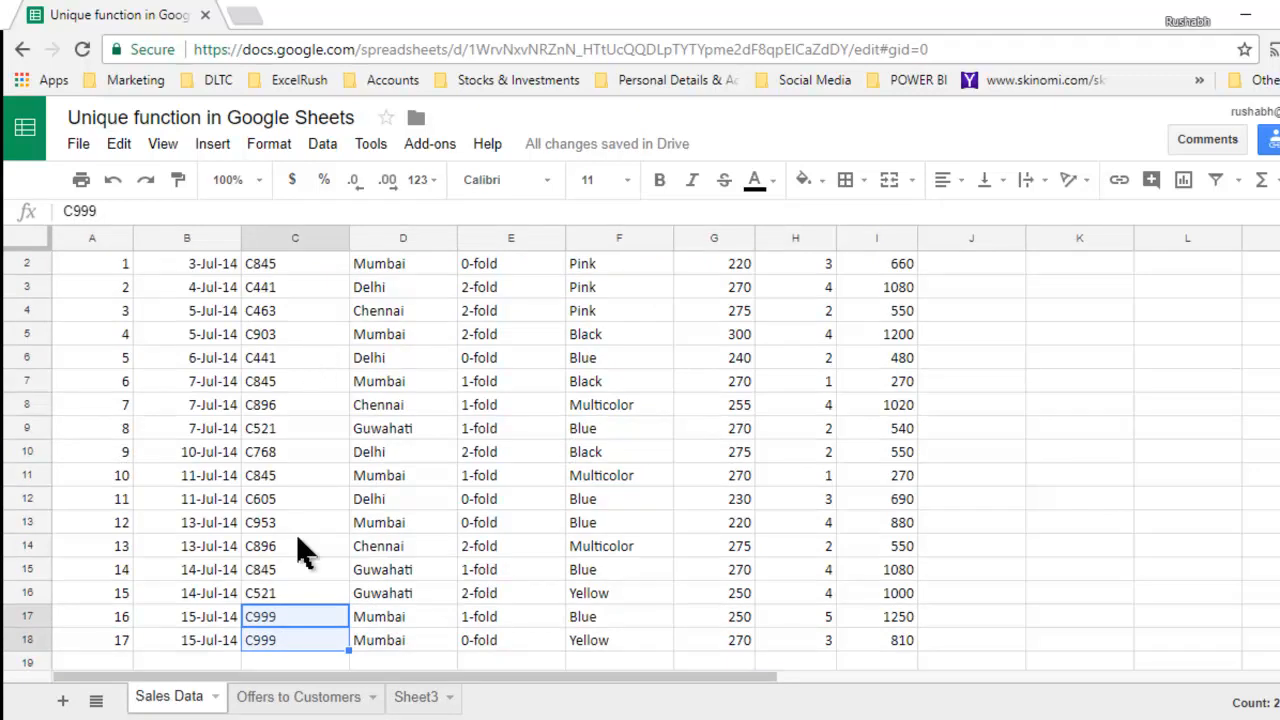
left_click(305, 616)
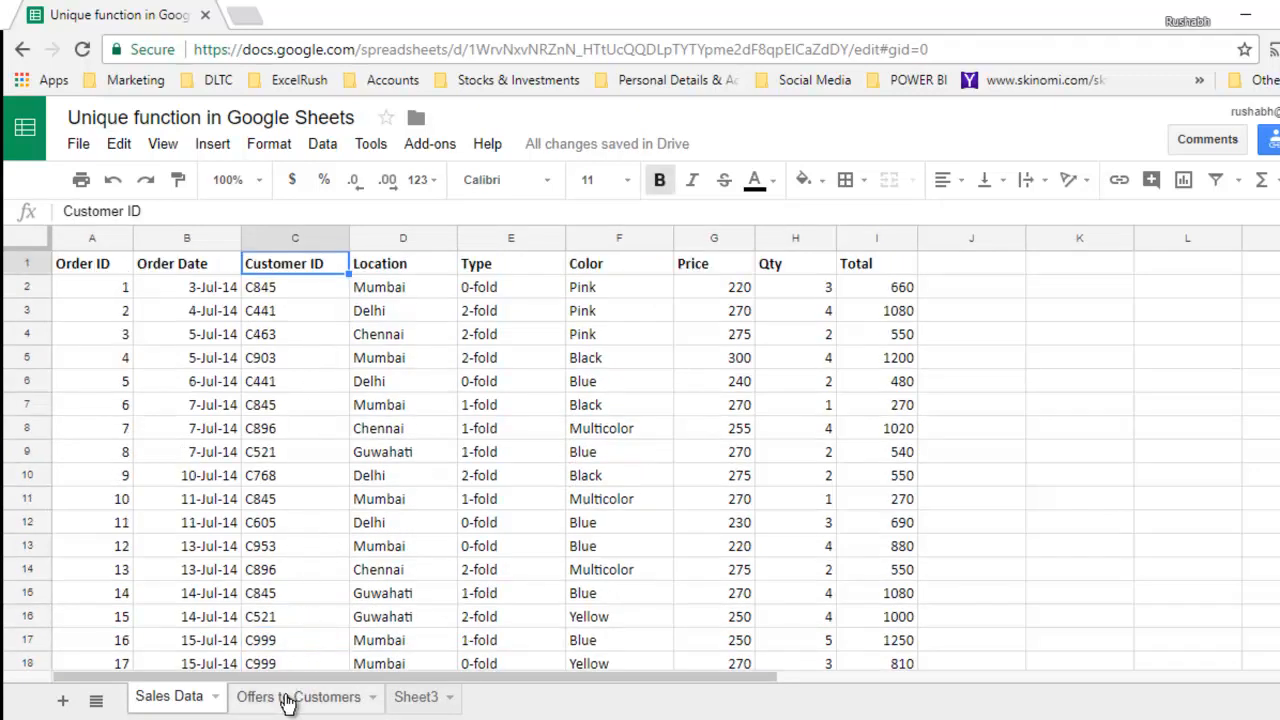
Copy the SUMIFS formula from B10 down to row 12, checking the C999 row
left_click(298, 698)
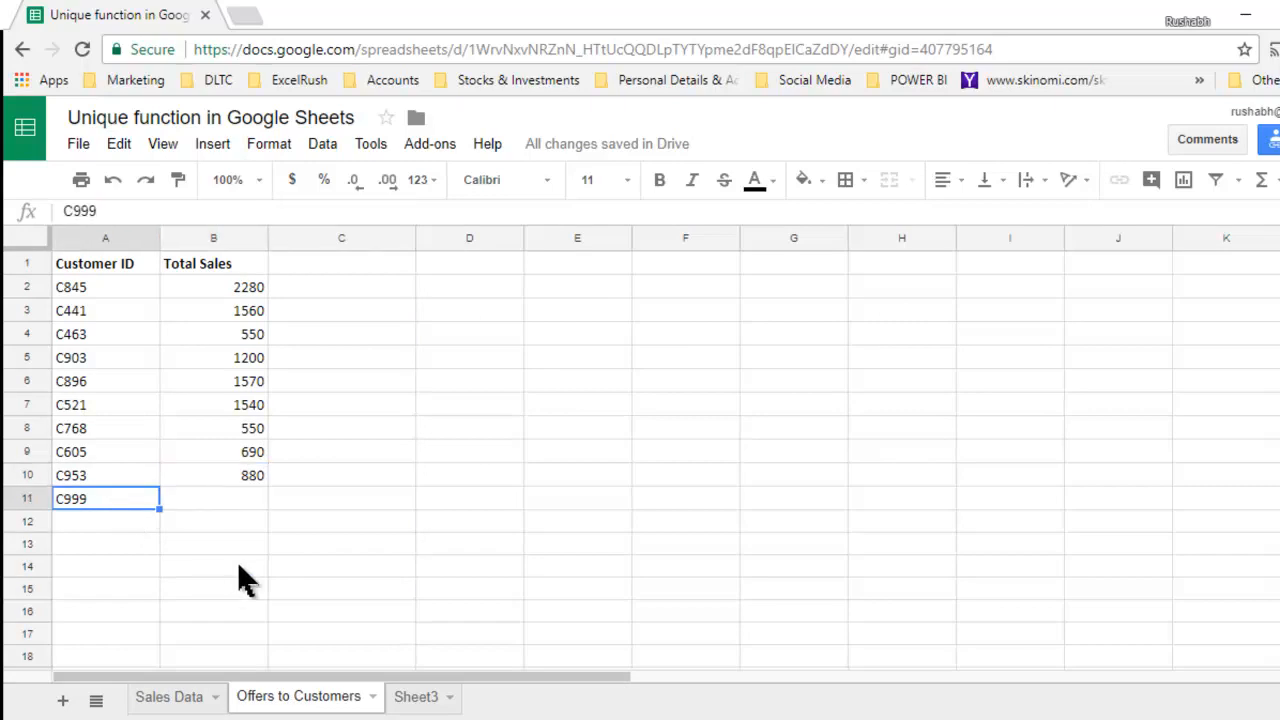
left_click(213, 475)
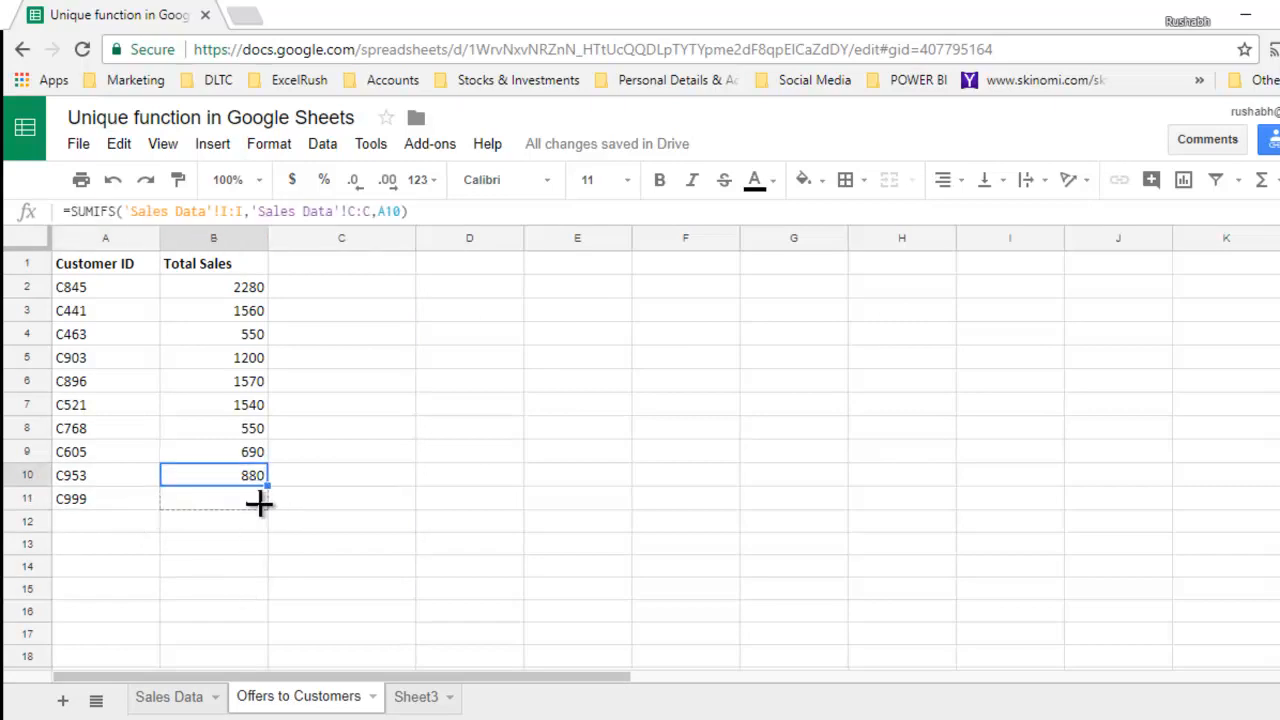
left_click_drag(265, 487, 247, 522)
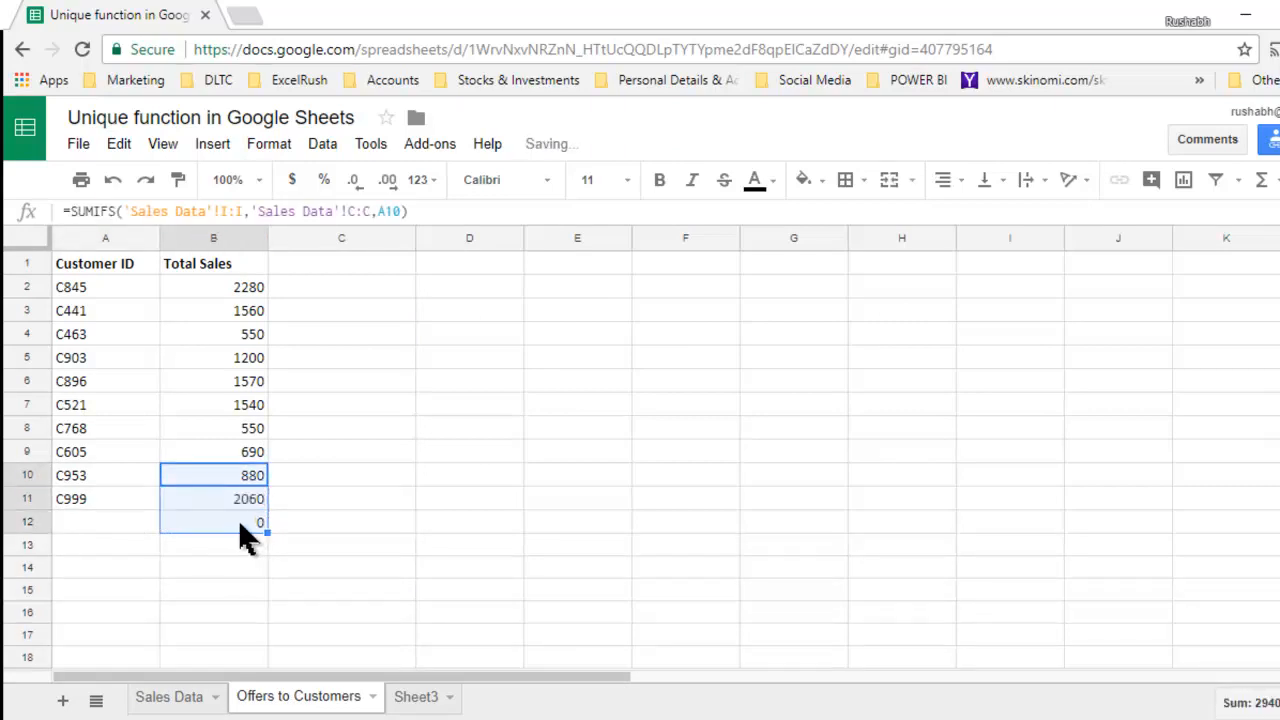
left_click(213, 498)
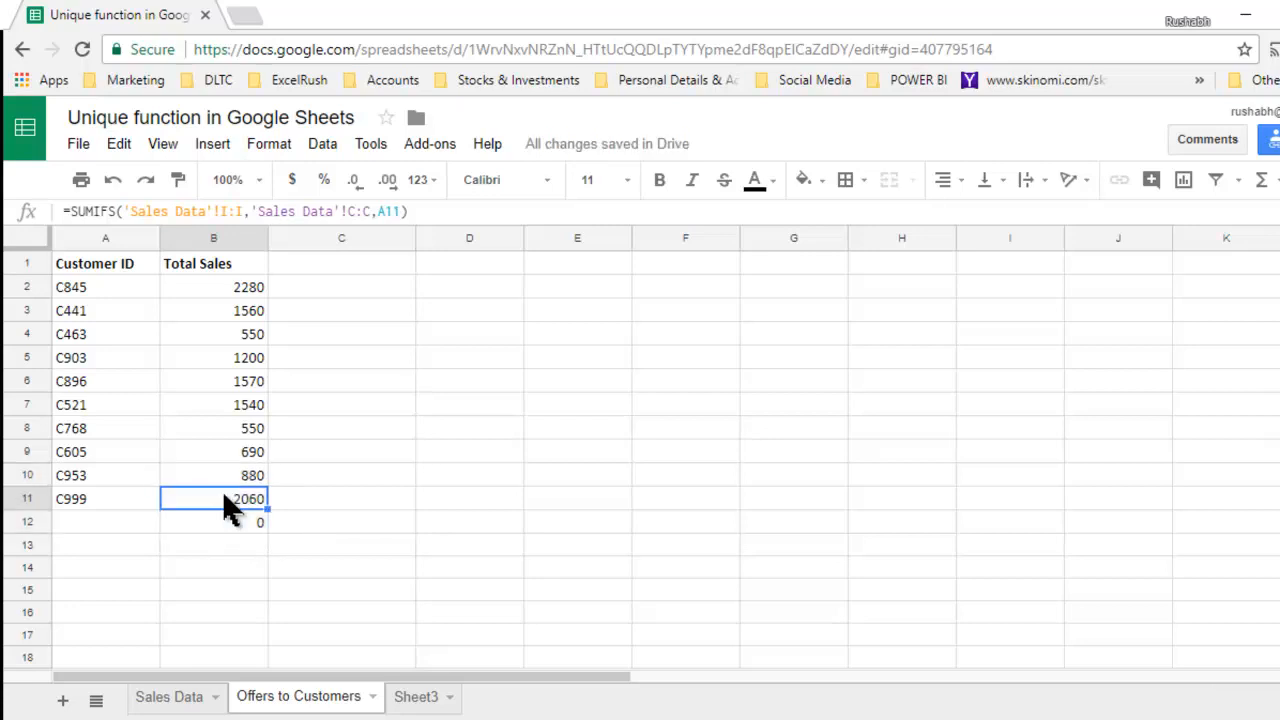
mouse_move(218, 540)
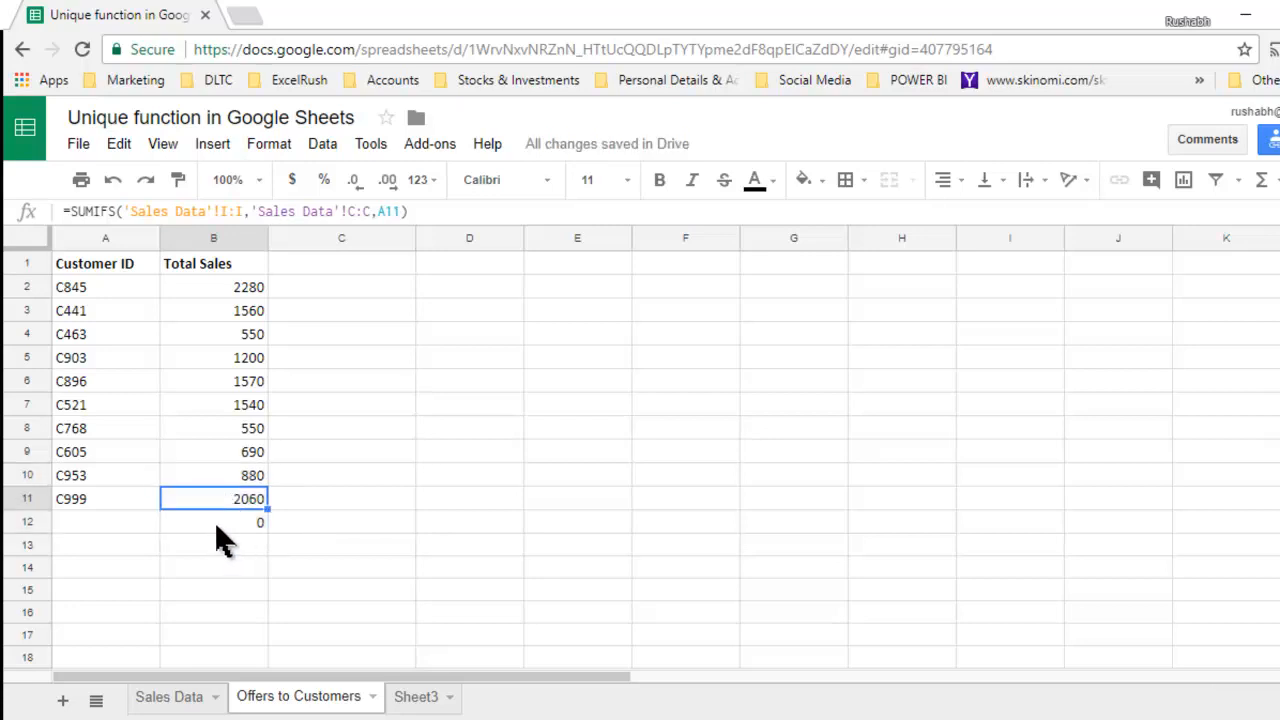
Add an Offer header and fill =IF(B2>2000,"offer","not") from C2 down to C11
left_click(341, 263)
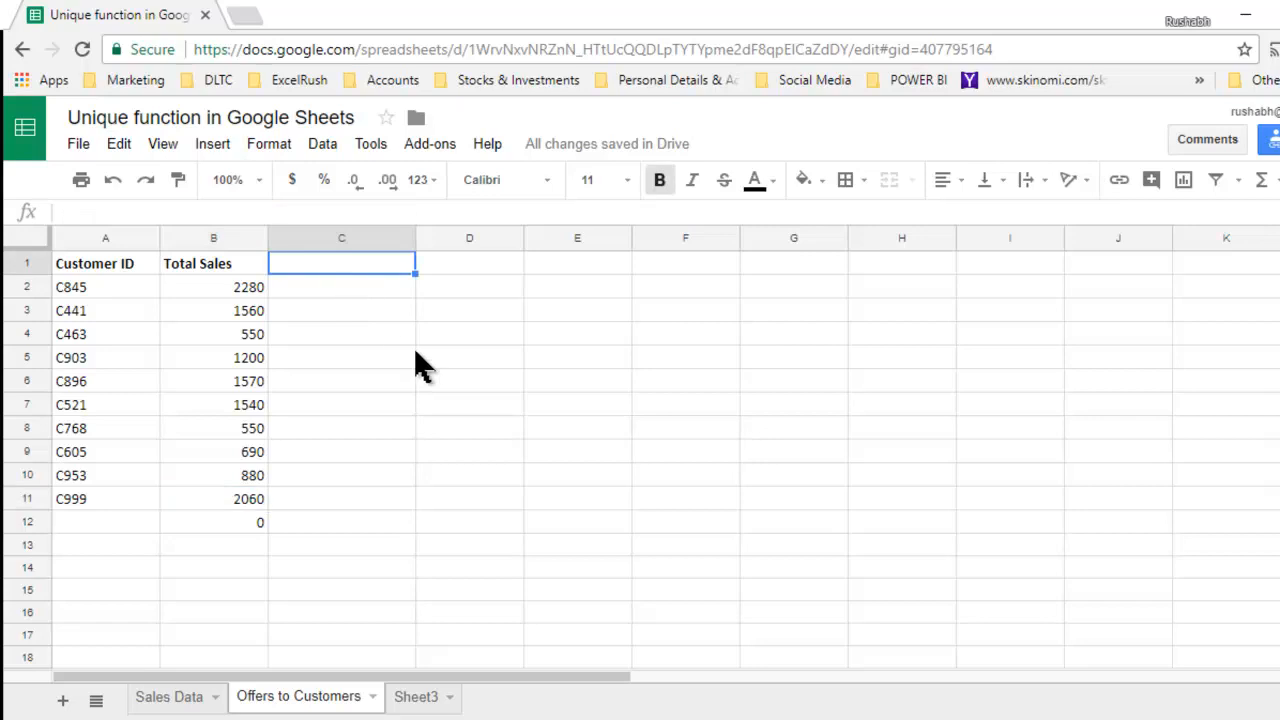
type("Offer")
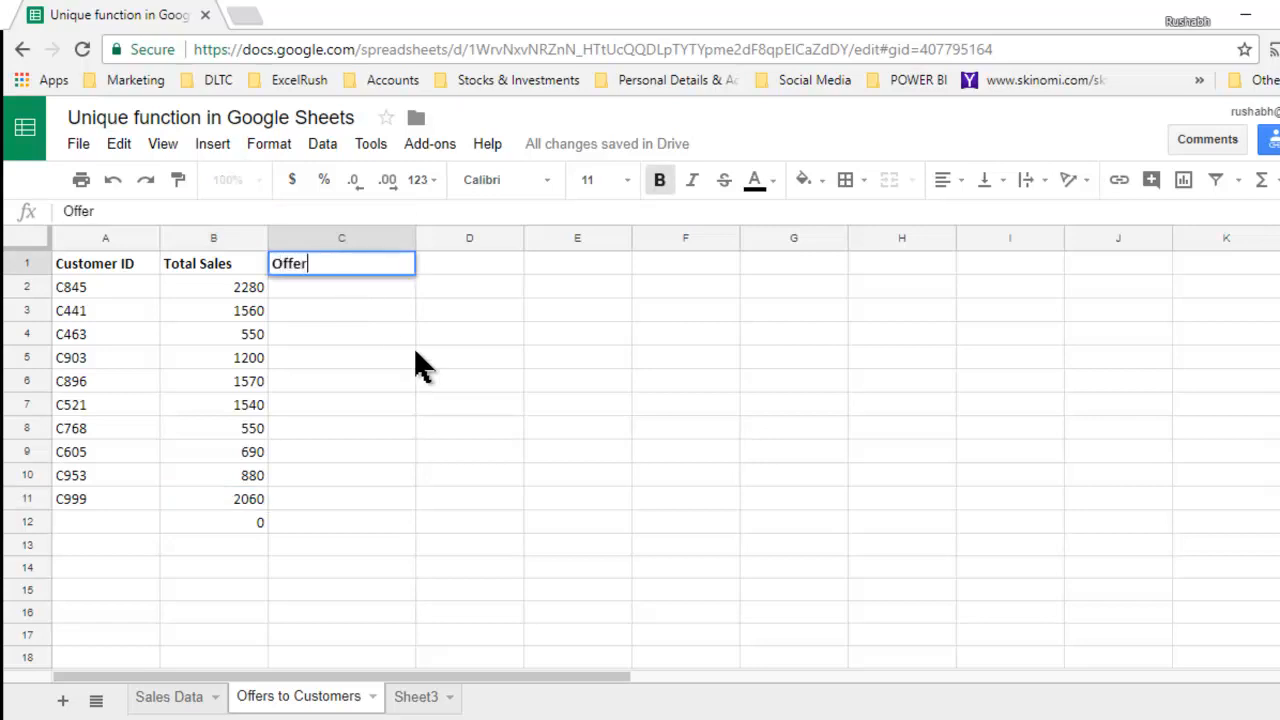
type("=")
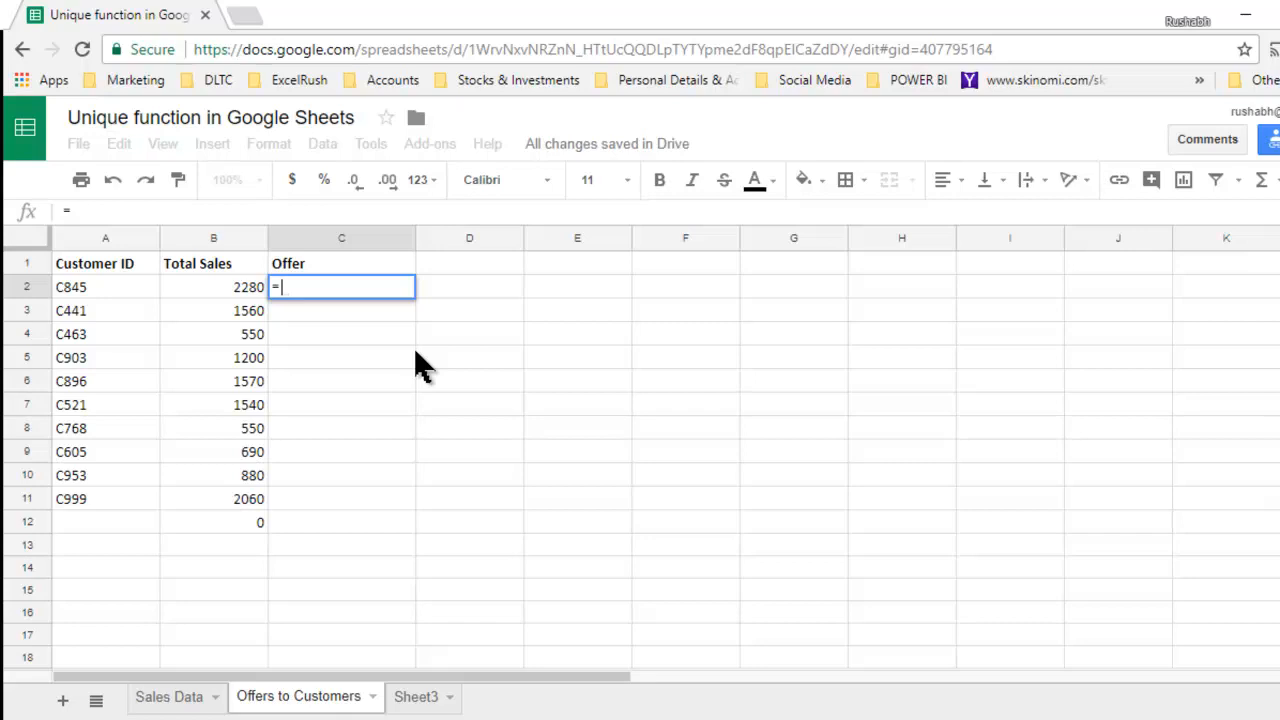
type("IF(")
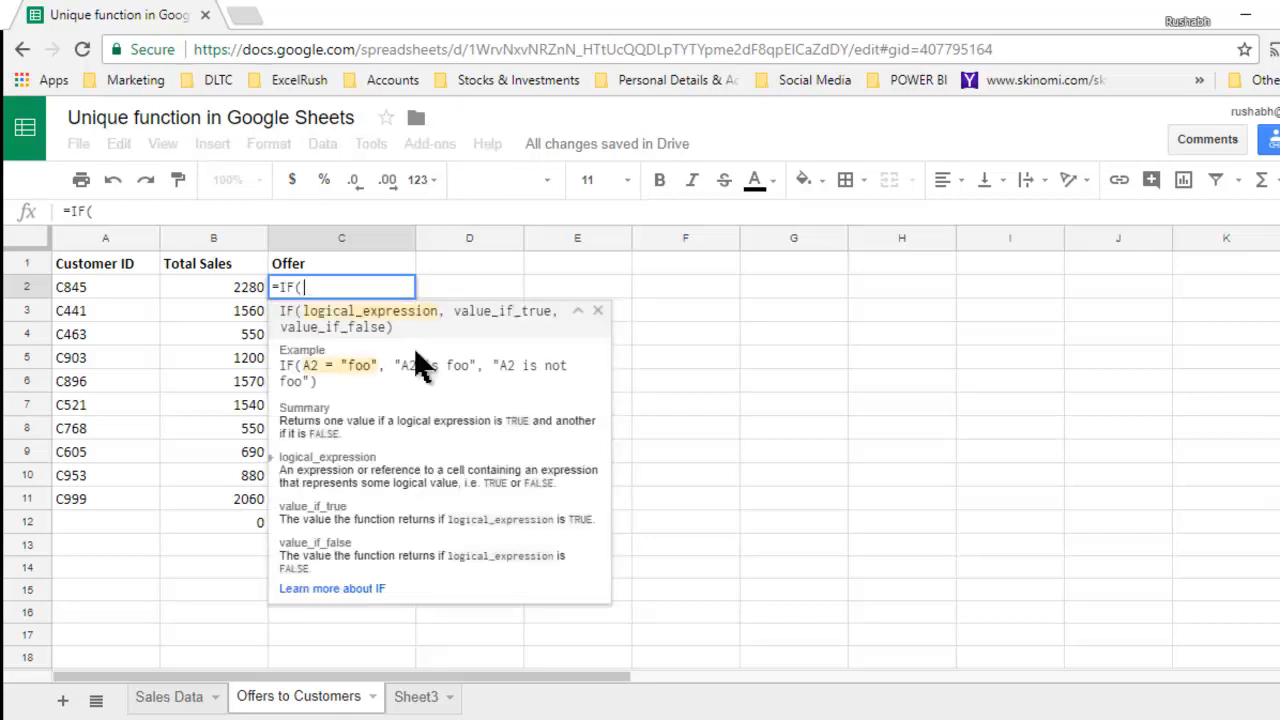
type("B2>2000,")
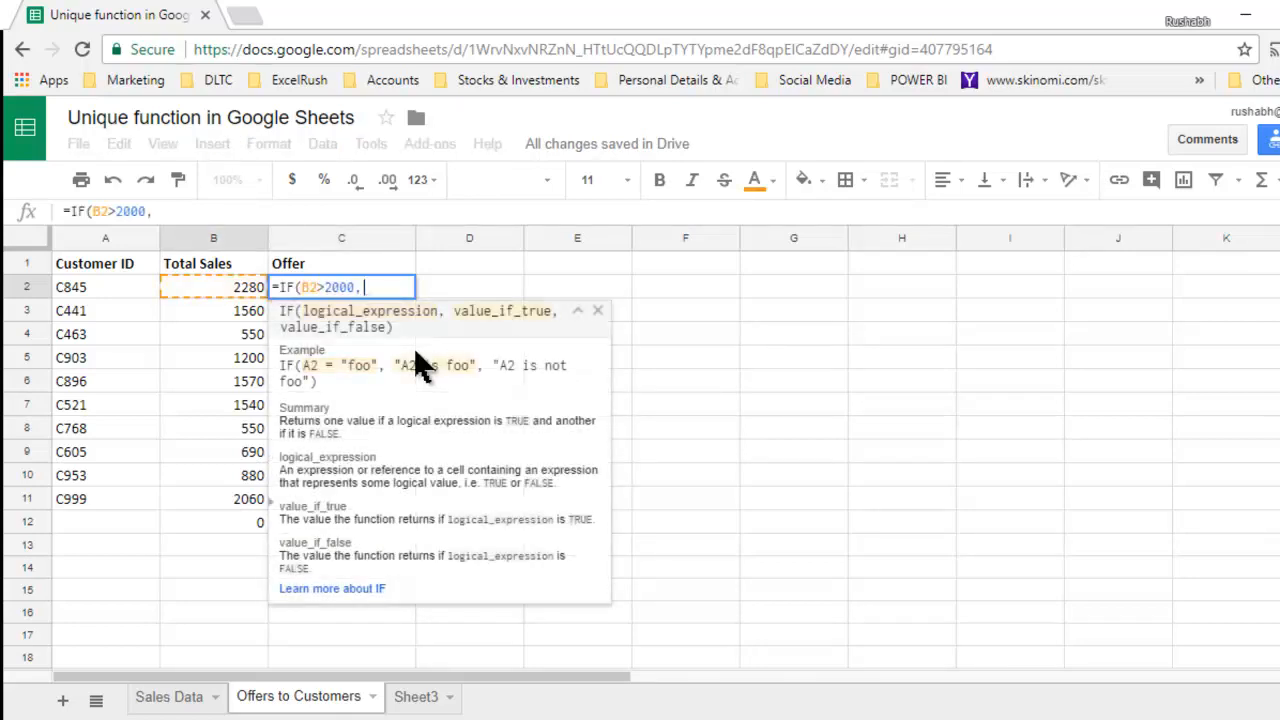
type("\"offer\"")
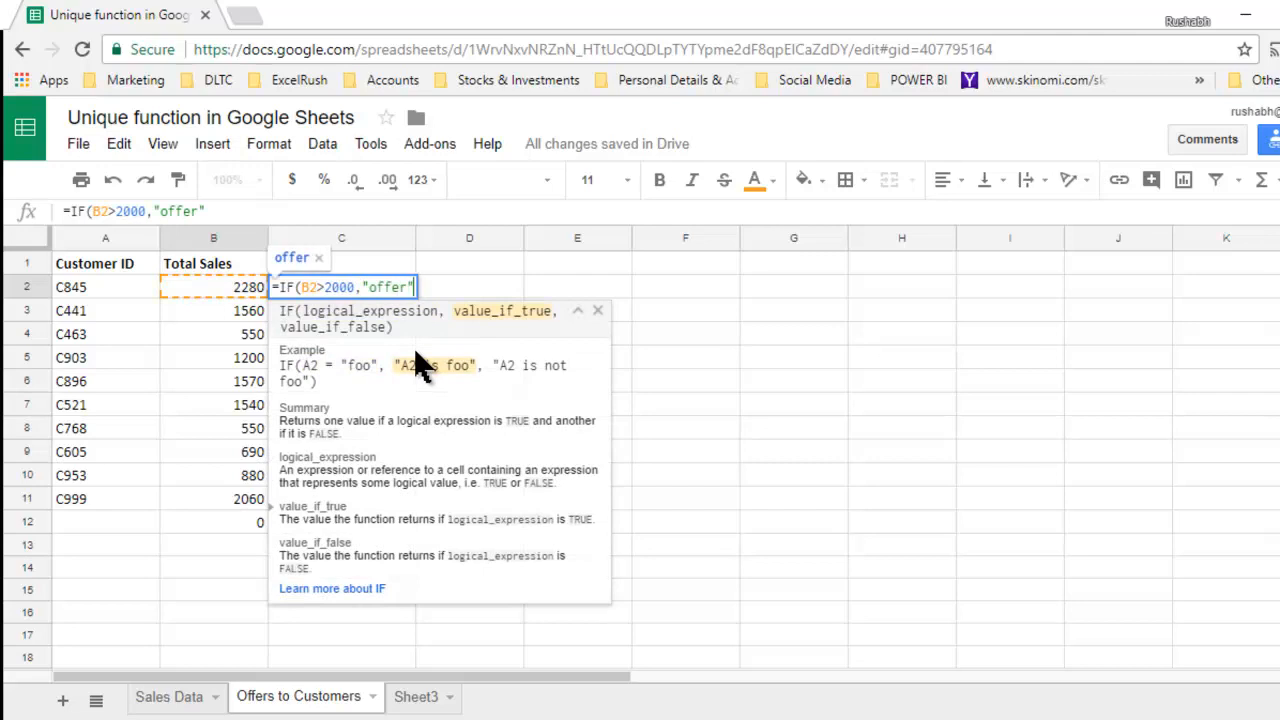
type(",\"not\")")
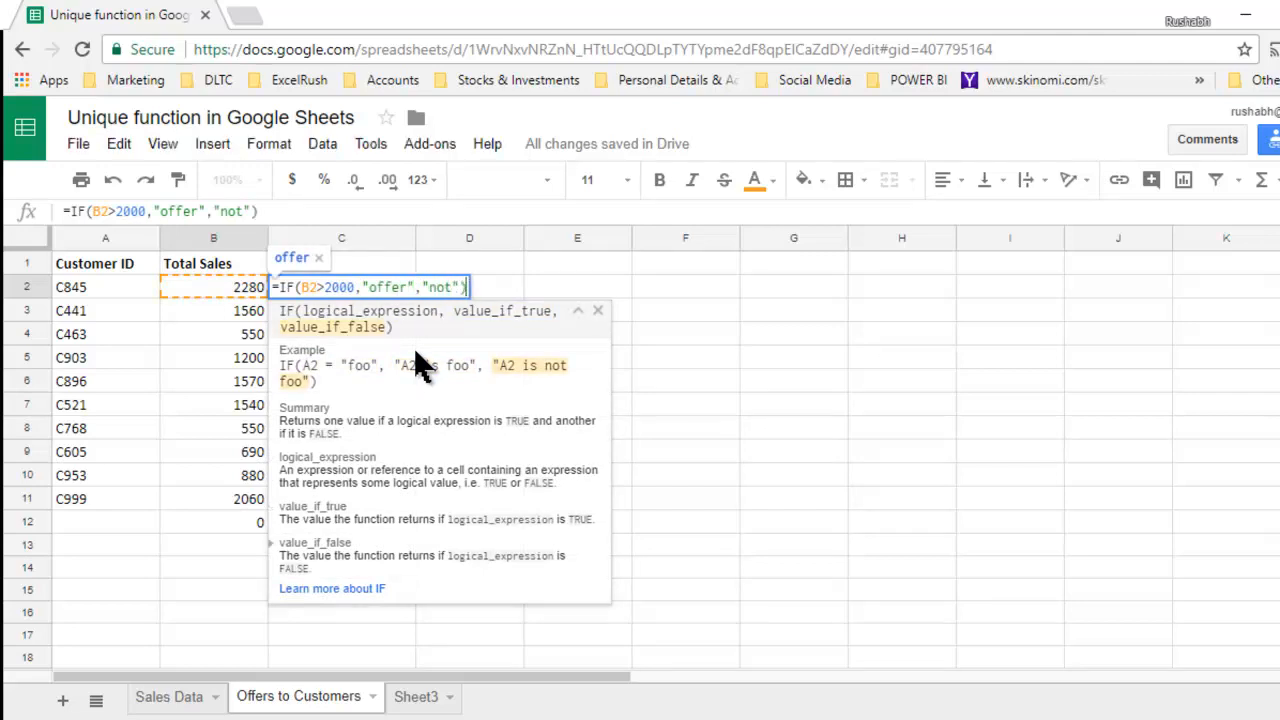
key("Enter")
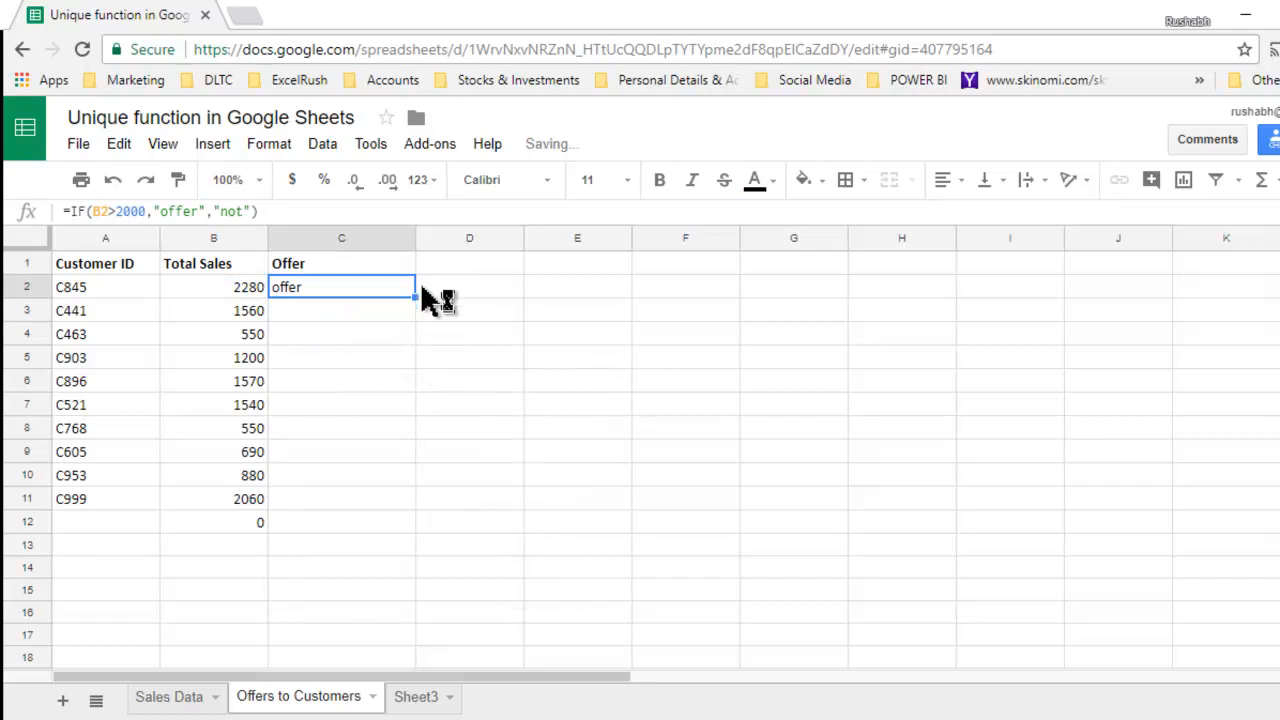
left_click_drag(414, 298, 414, 509)
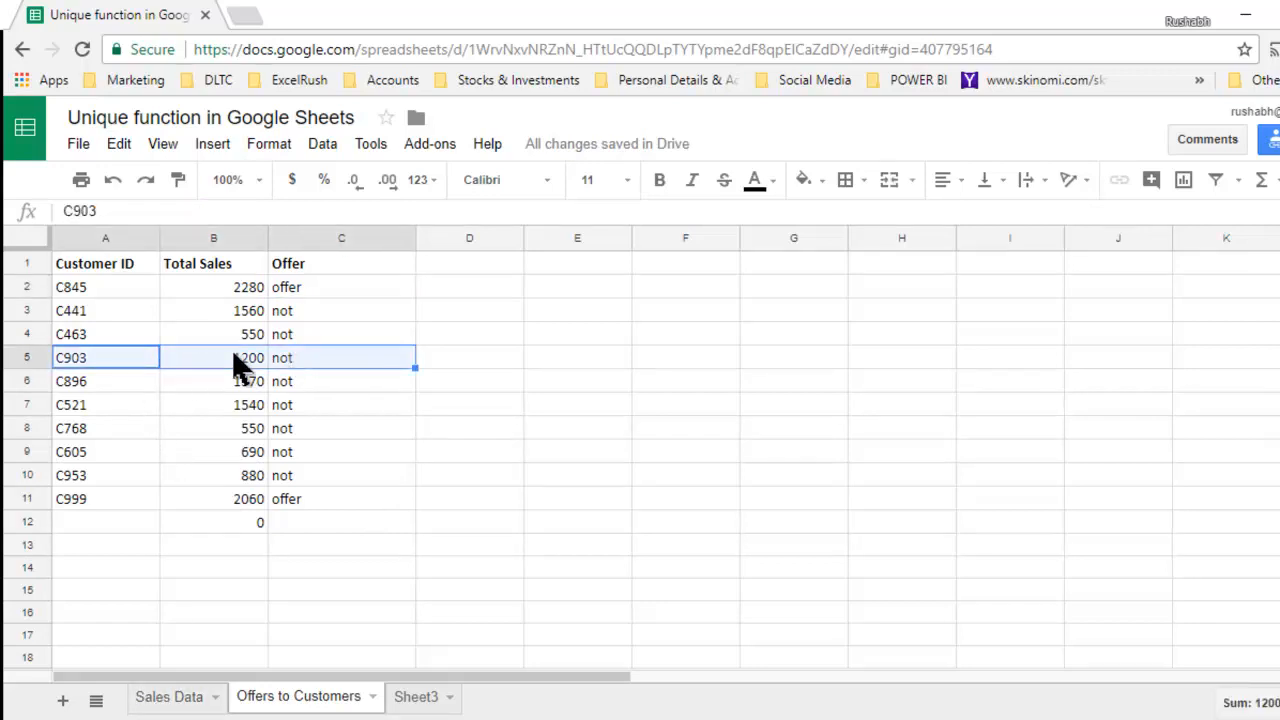
Add a new C903 sale in Sales Data, then view C903's 2400 total on Offers to Customers
left_click(172, 696)
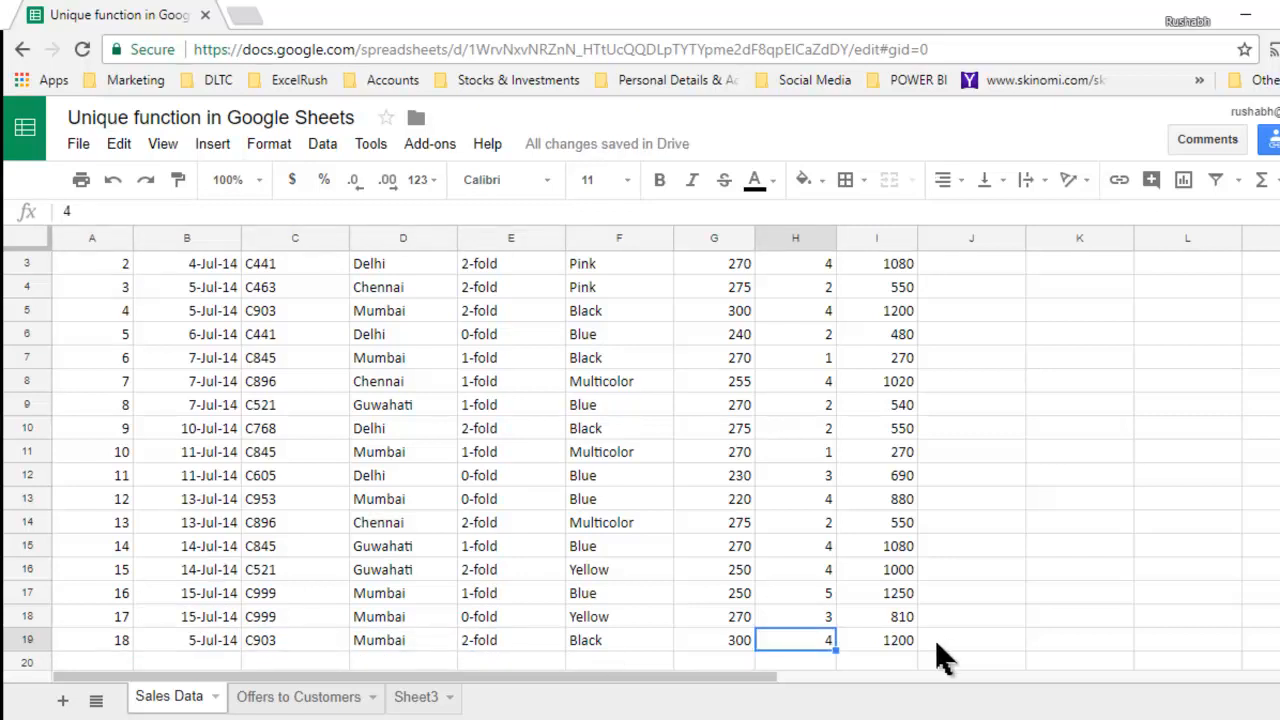
left_click(295, 697)
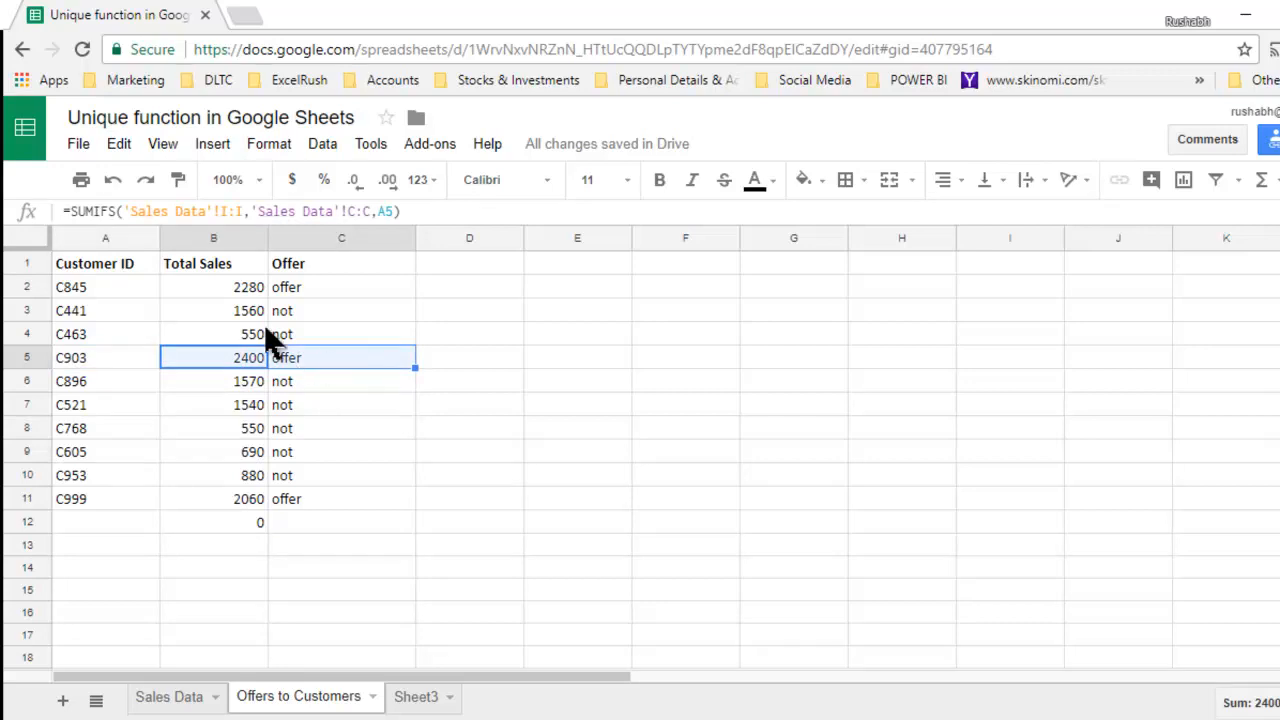
mouse_move(168, 698)
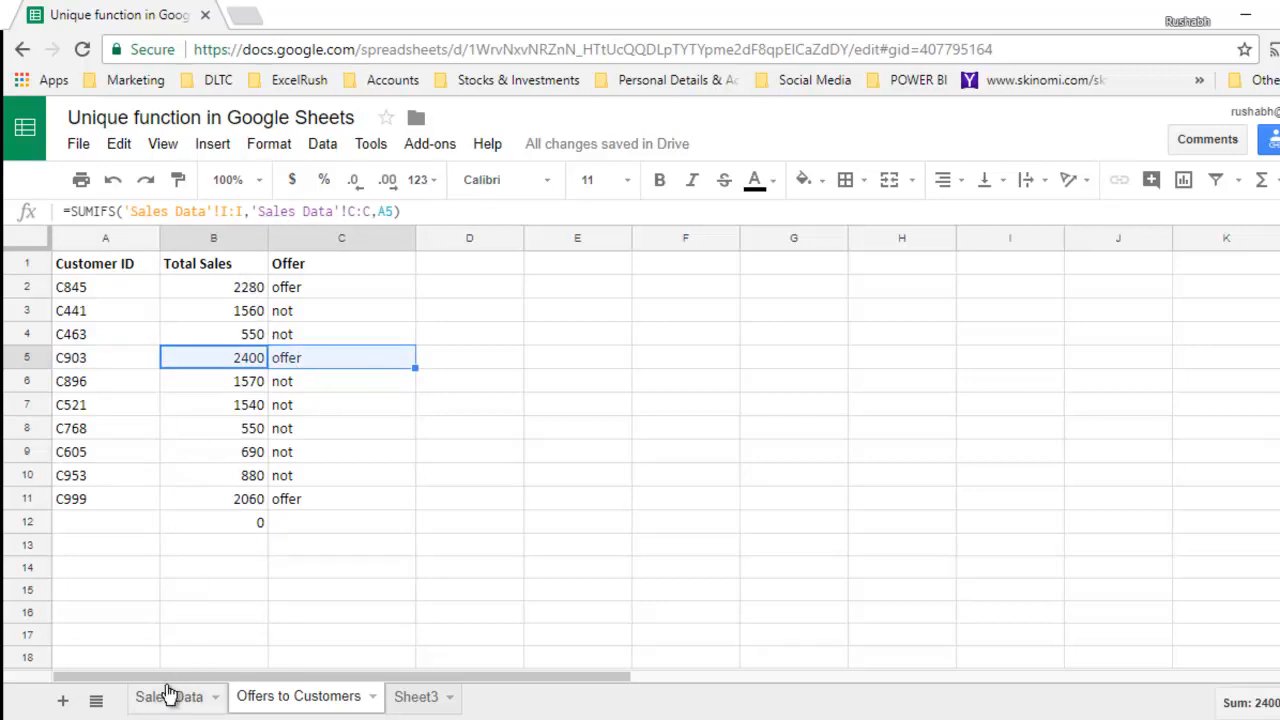
Enter customer C1000 in a new Sales Data row and confirm it appears with 0 and not
left_click(167, 696)
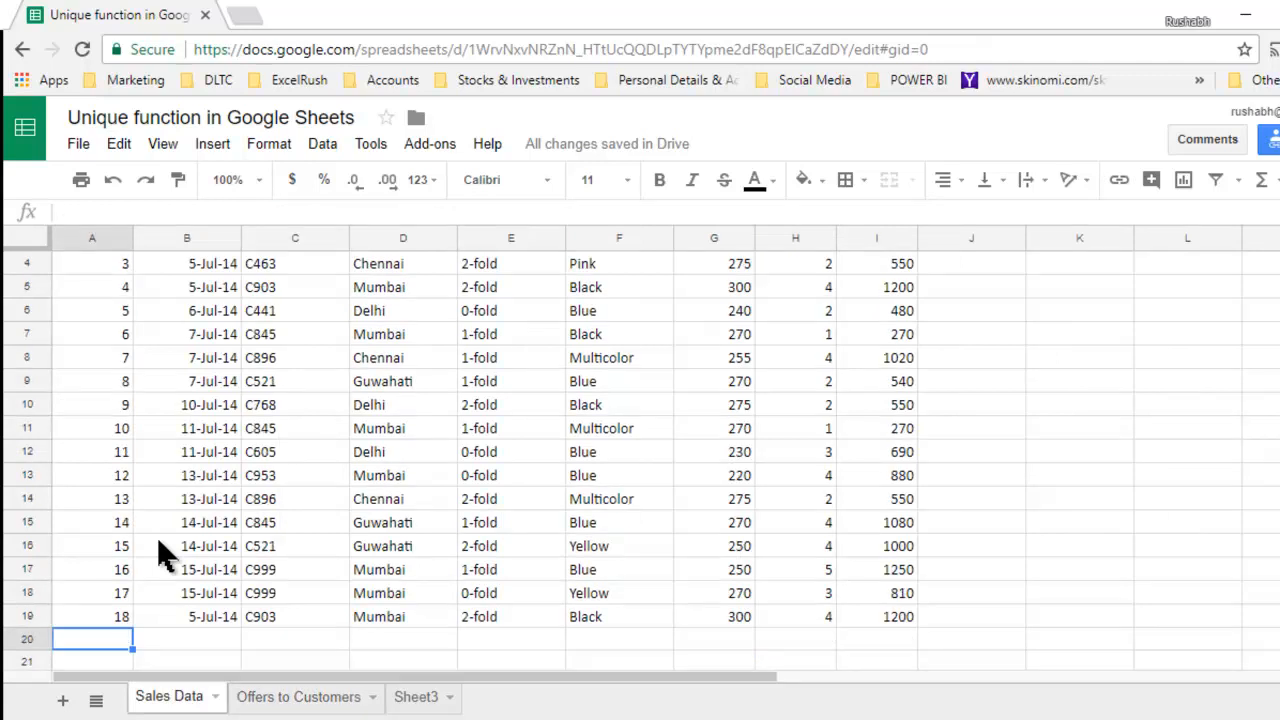
type("X100")
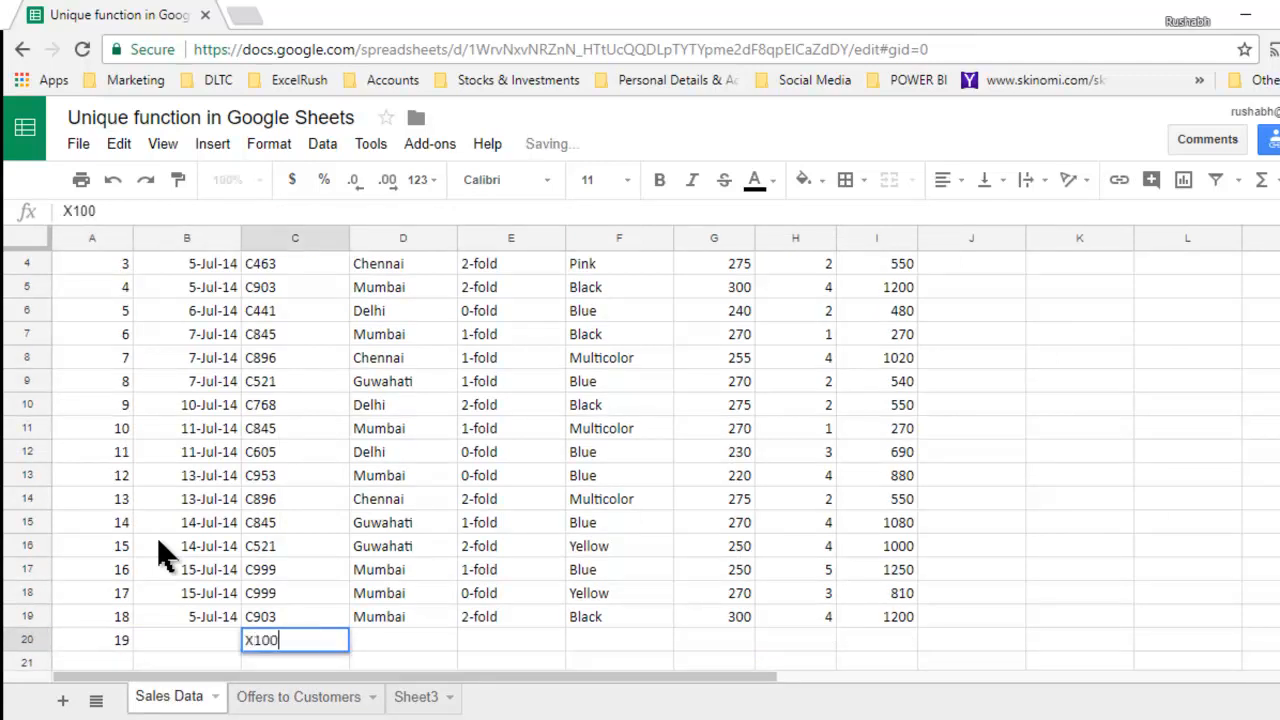
type("C1000")
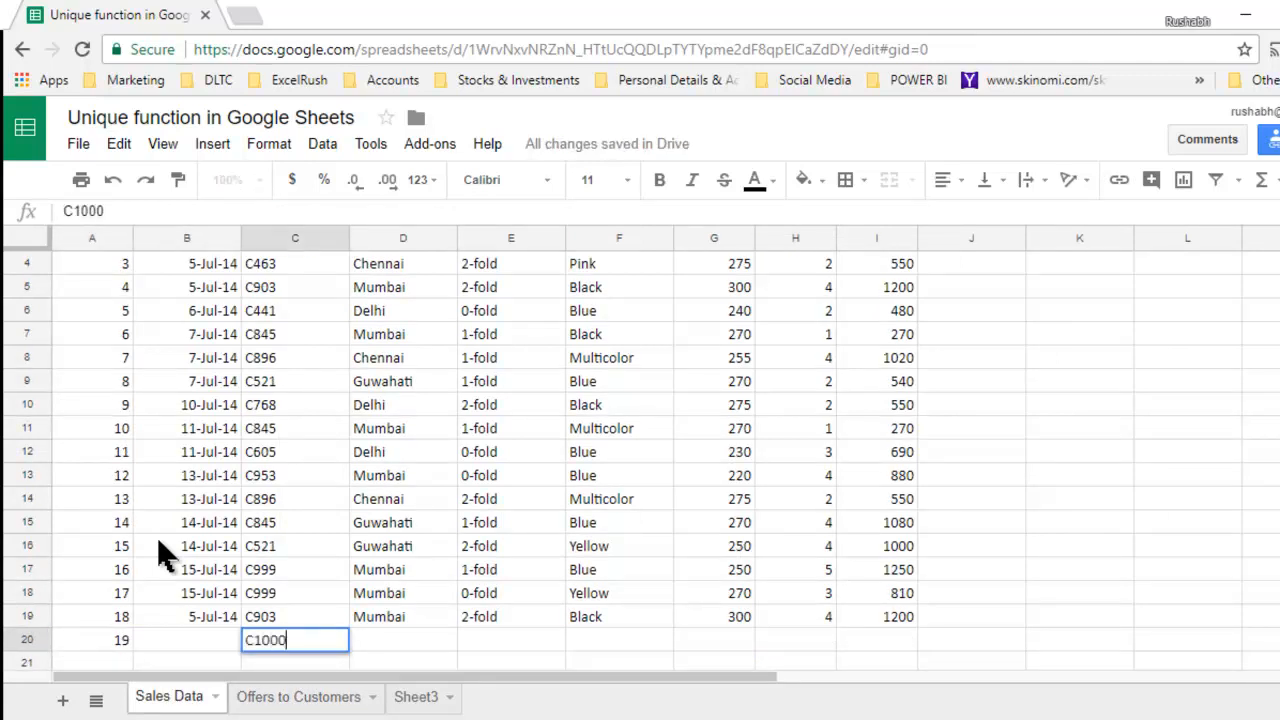
left_click(298, 697)
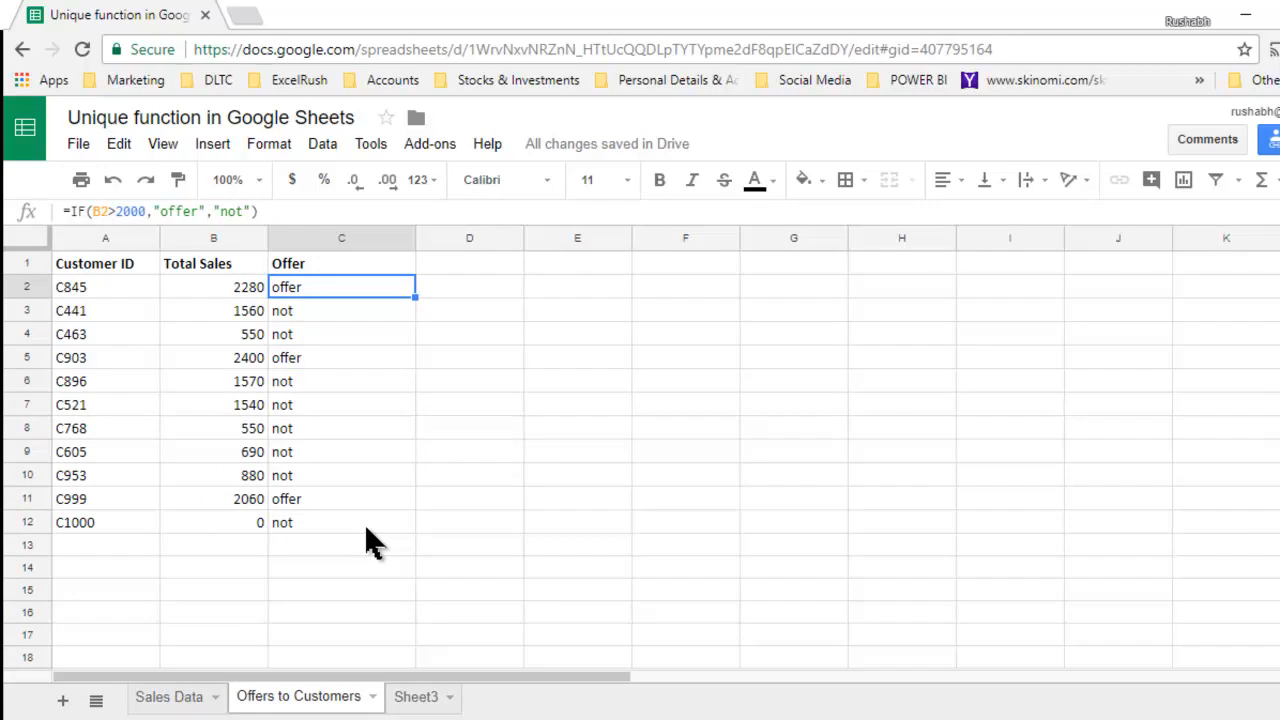
left_click(105, 237)
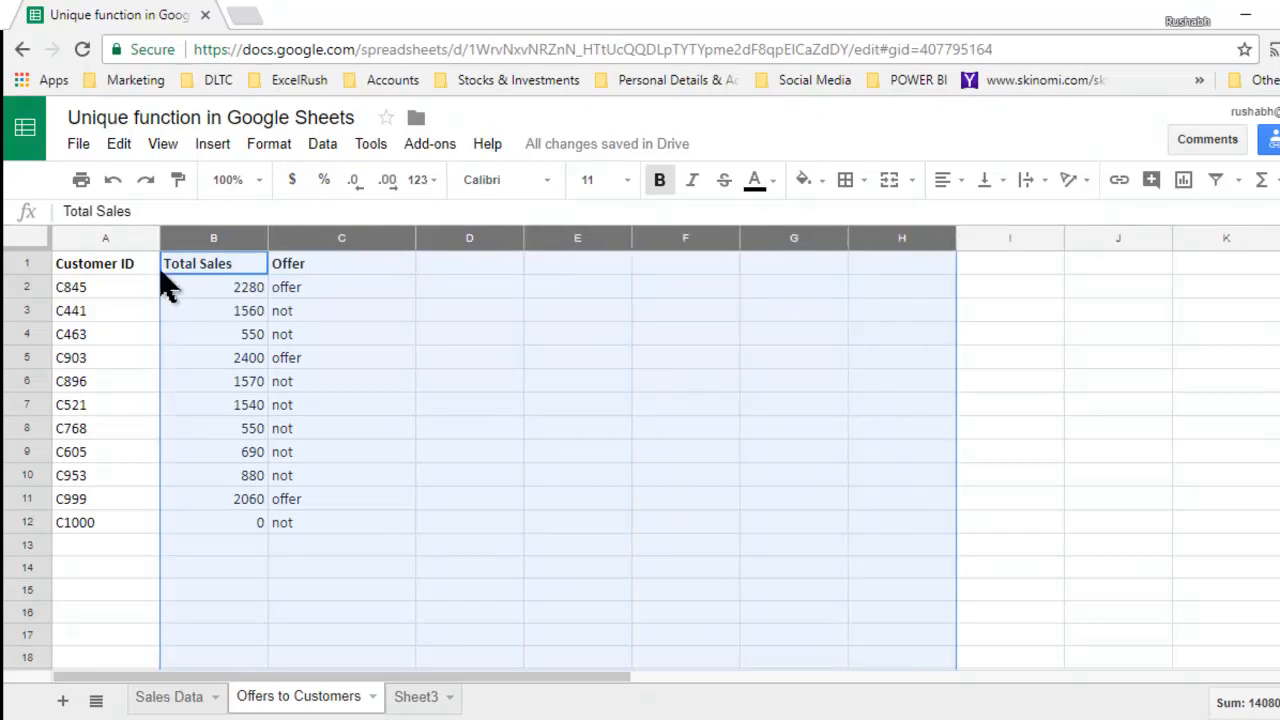
left_click(104, 263)
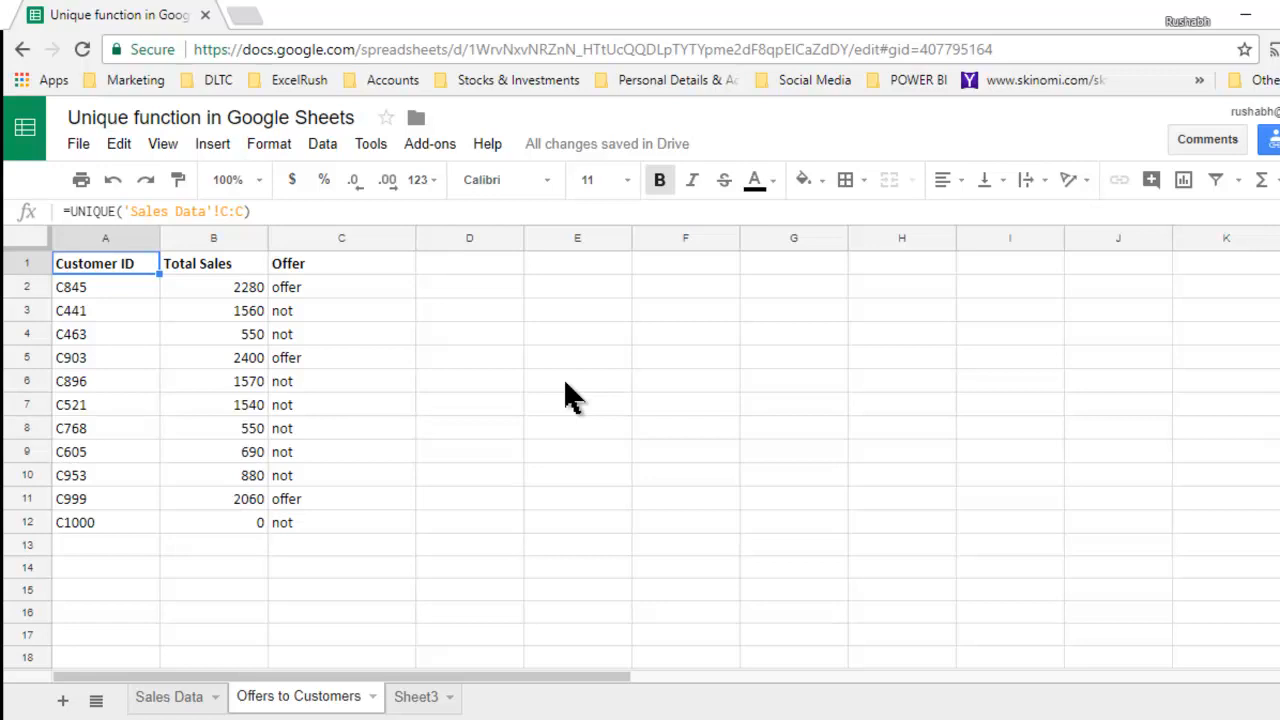
mouse_move(137, 238)
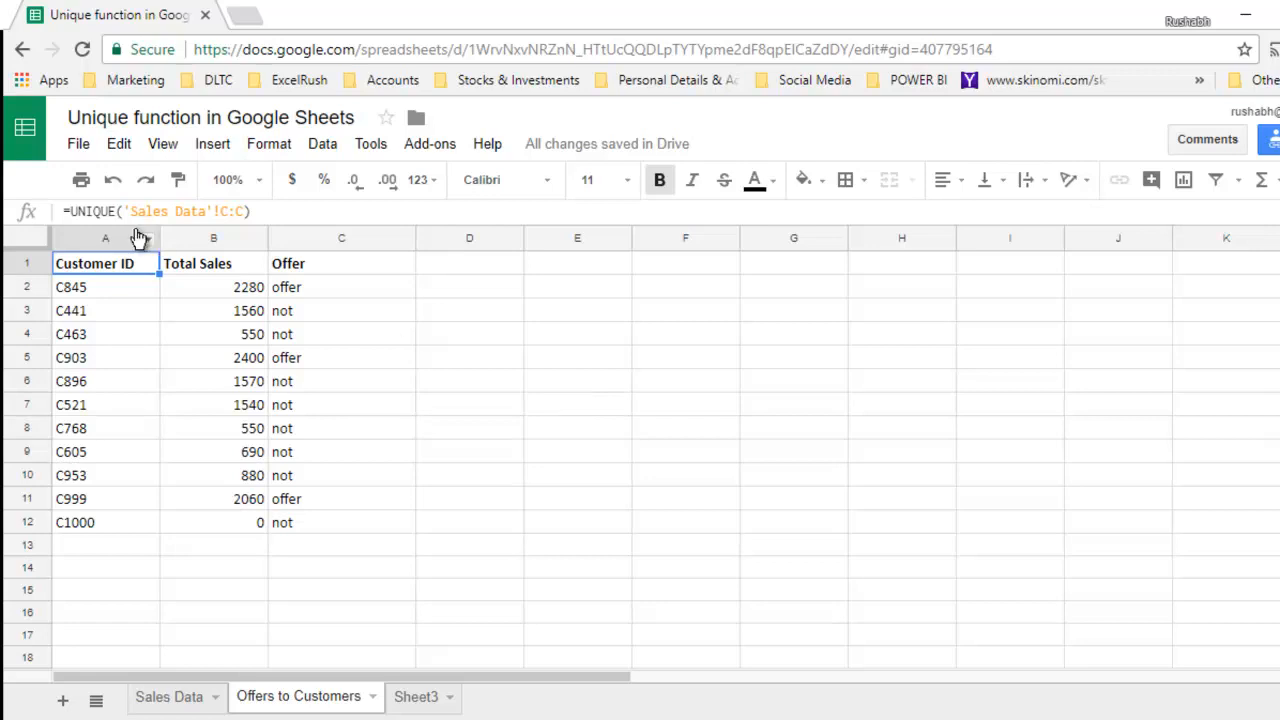
left_click(105, 238)
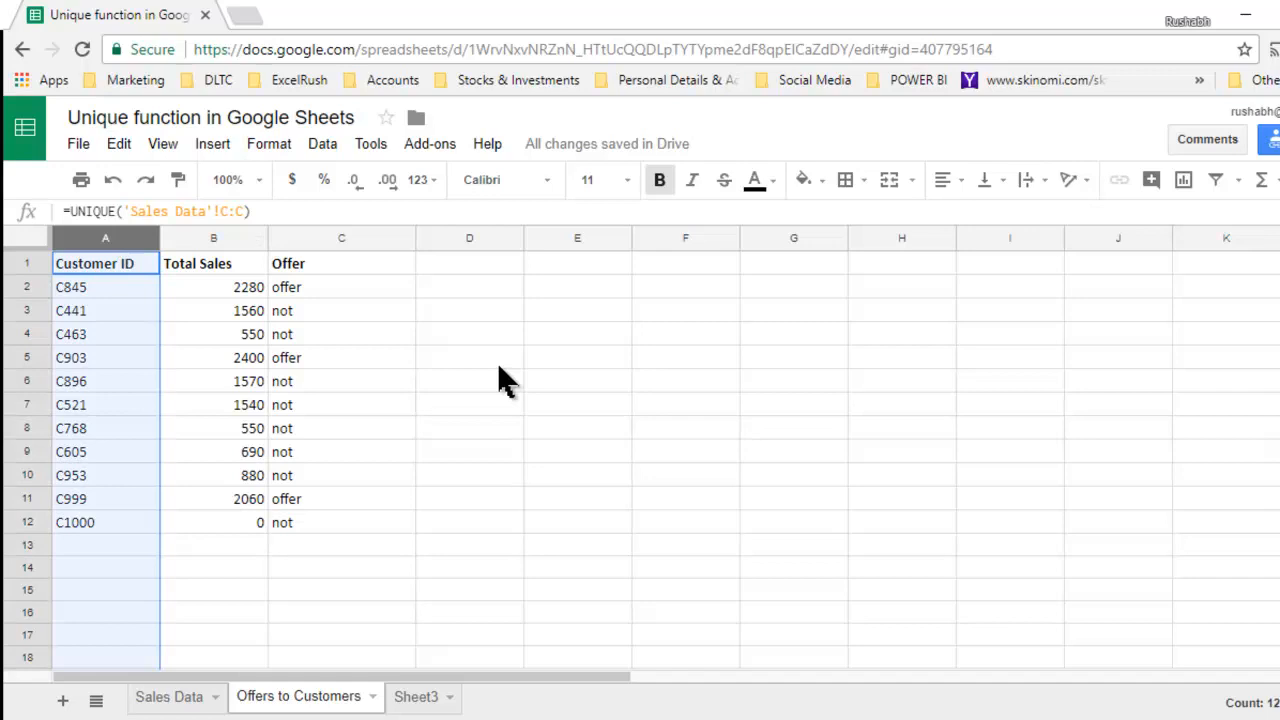